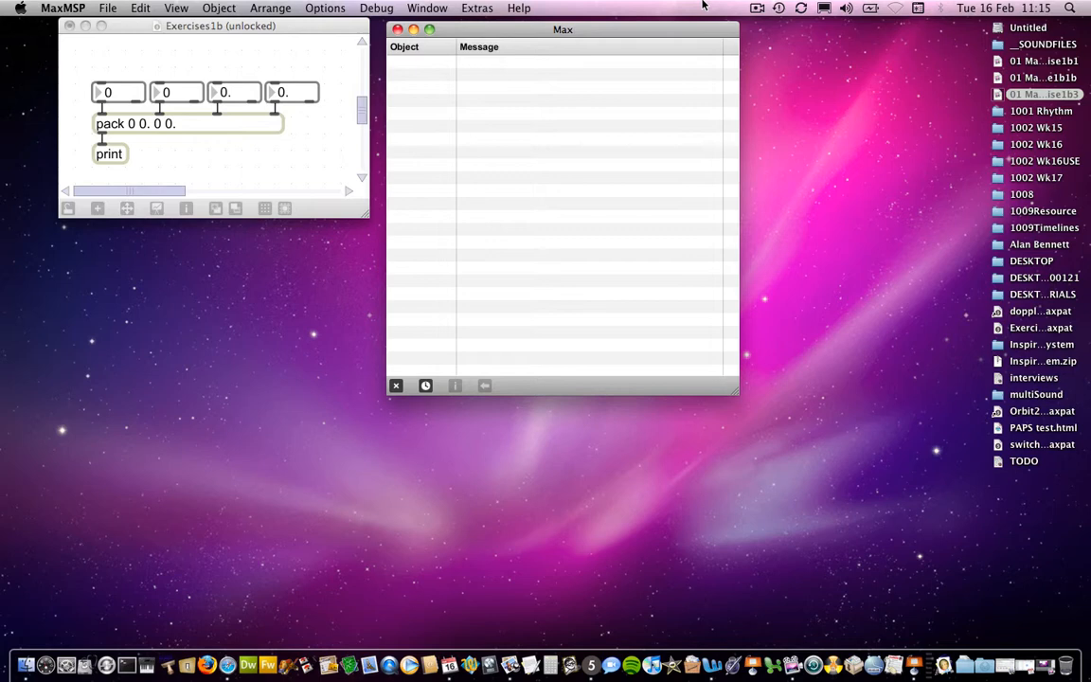
pyautogui.moveTo(651, 13)
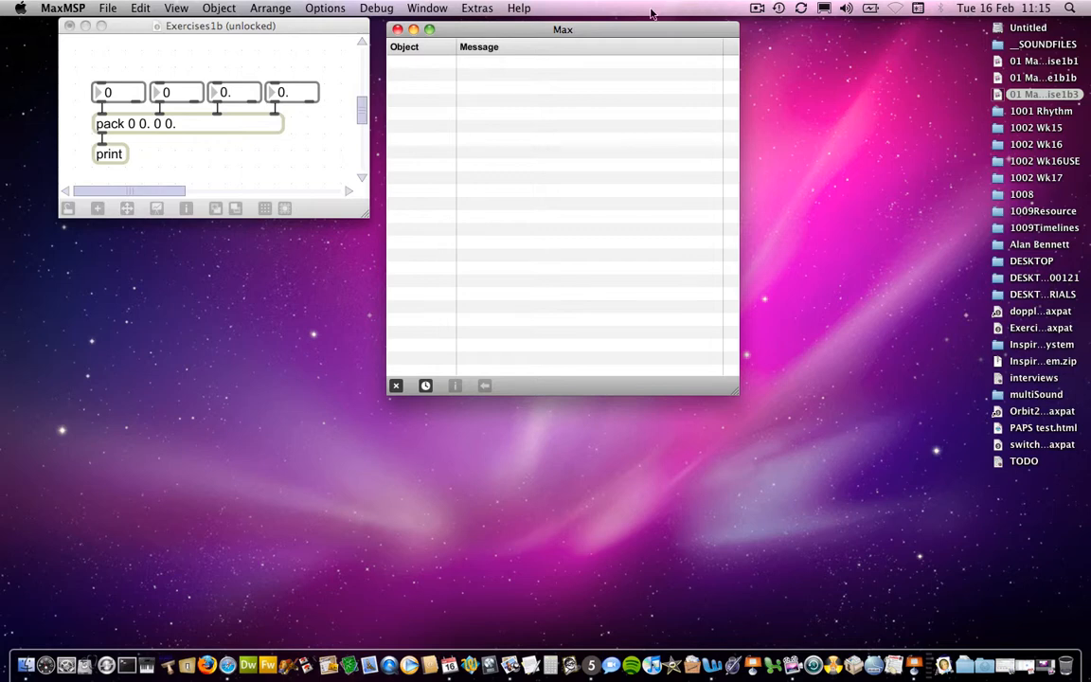
pyautogui.moveTo(149, 125)
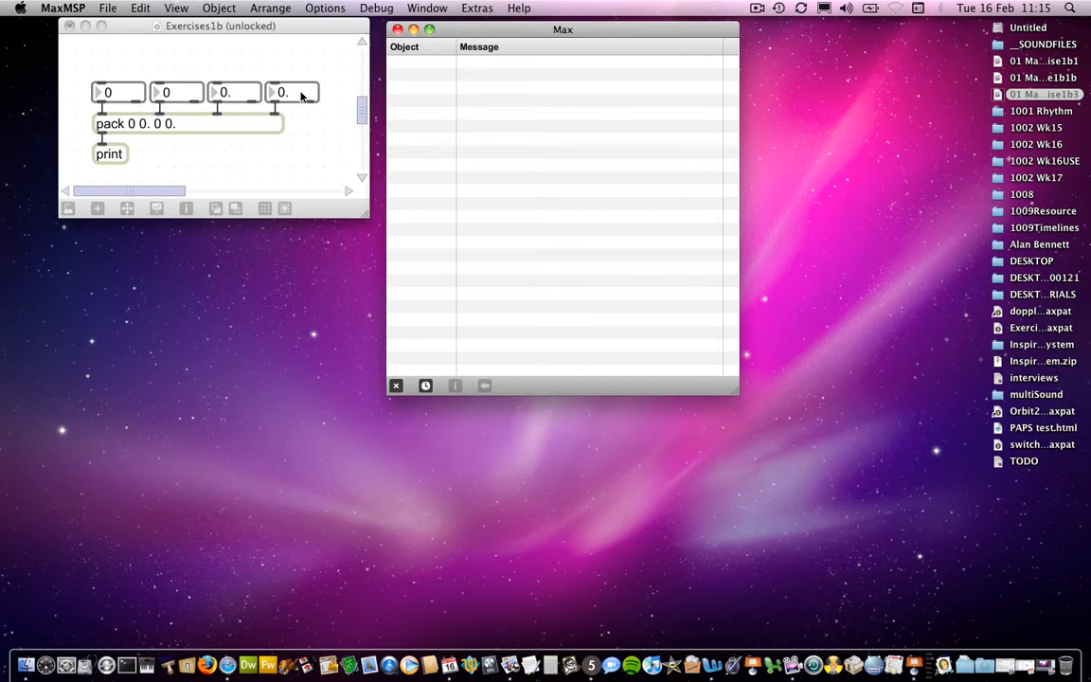
pyautogui.moveTo(109, 131)
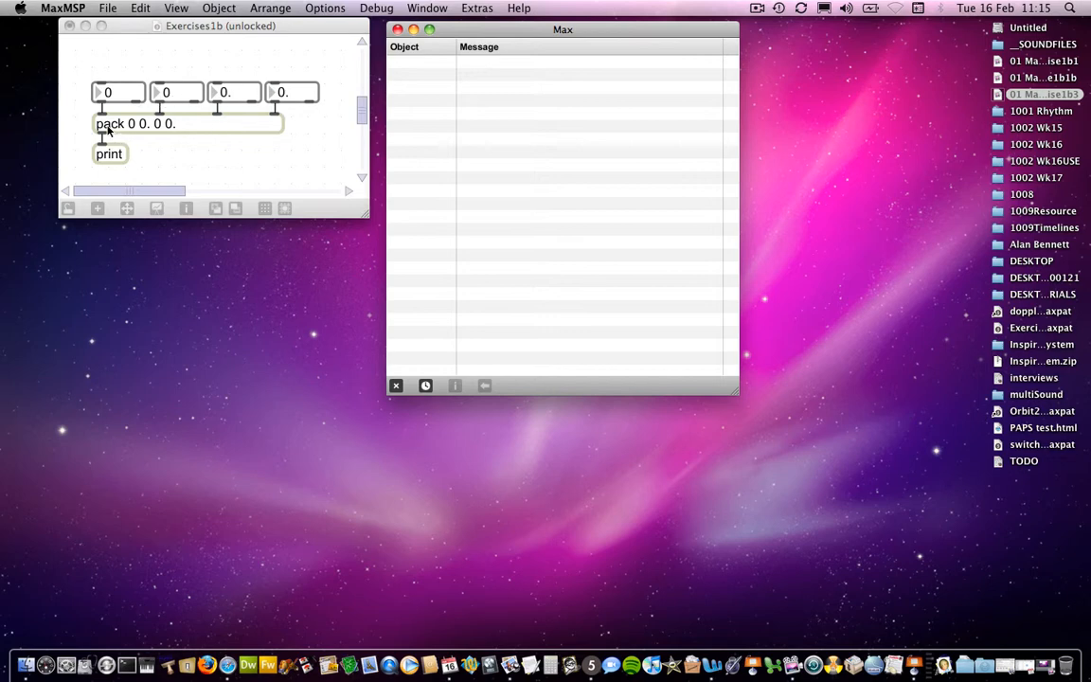
pyautogui.moveTo(123, 125)
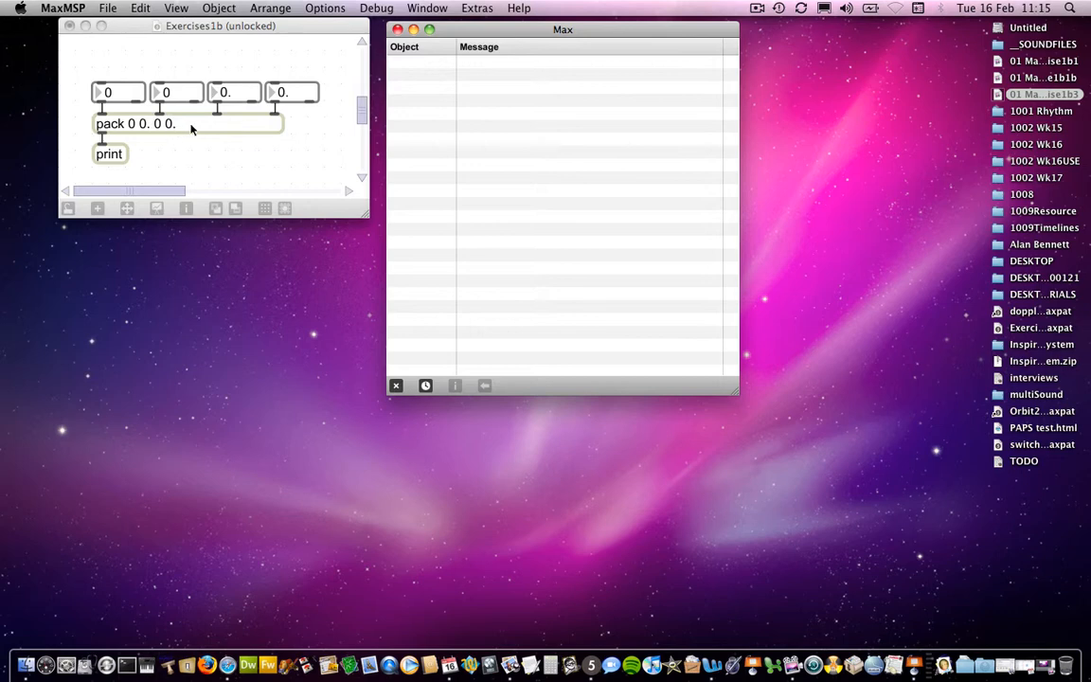
pyautogui.moveTo(113, 119)
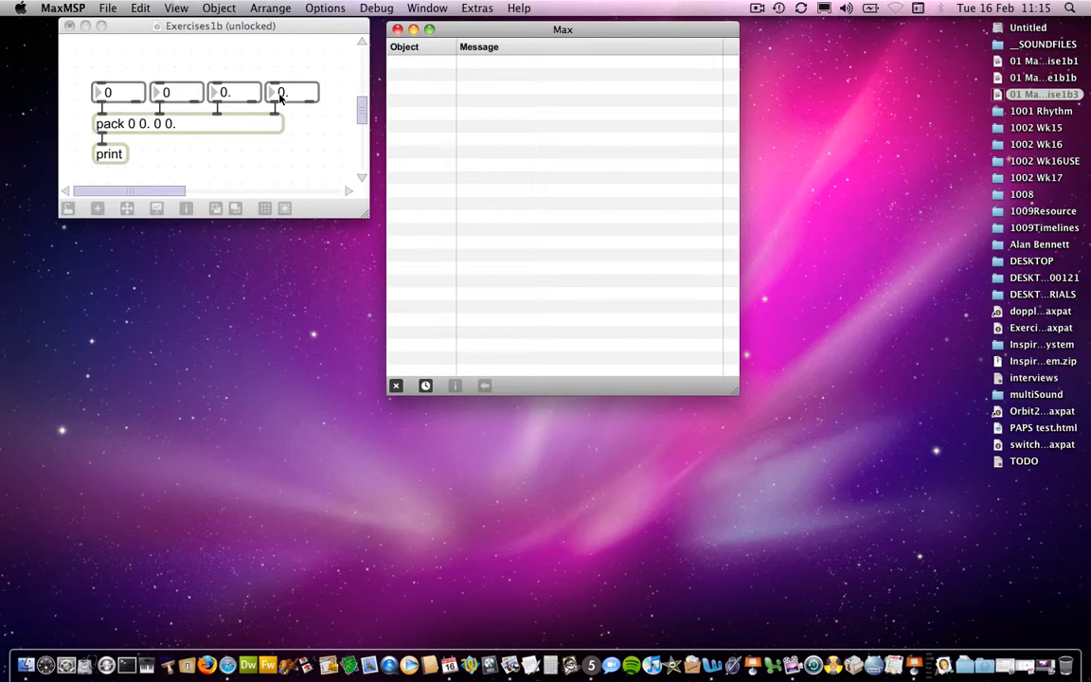
pyautogui.moveTo(277, 105)
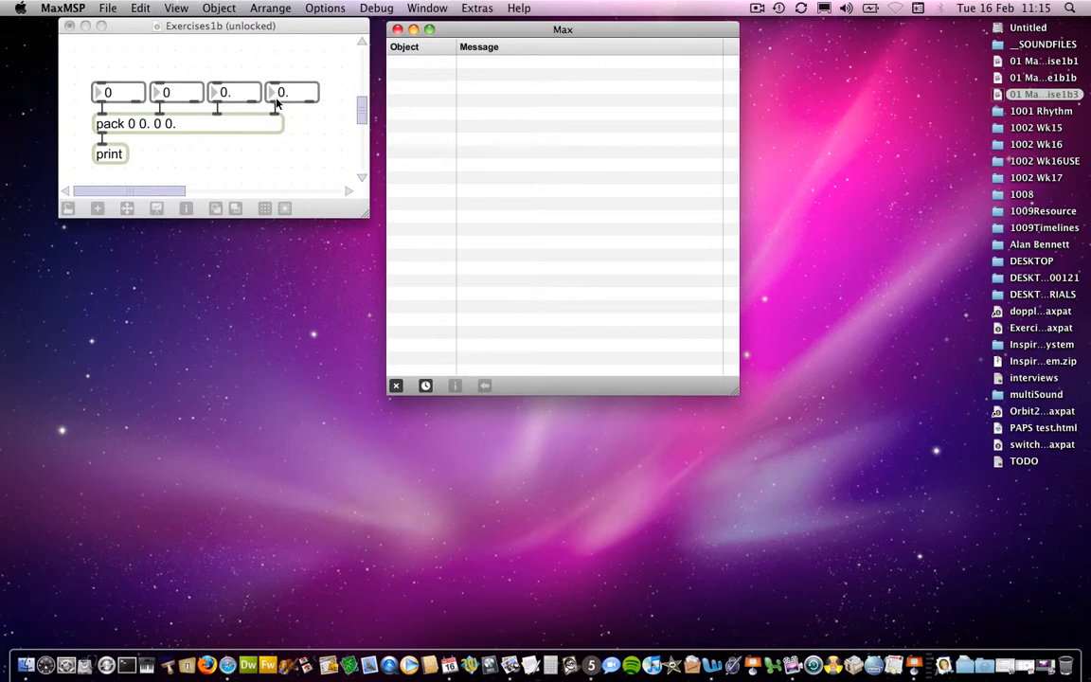
pyautogui.moveTo(190, 128)
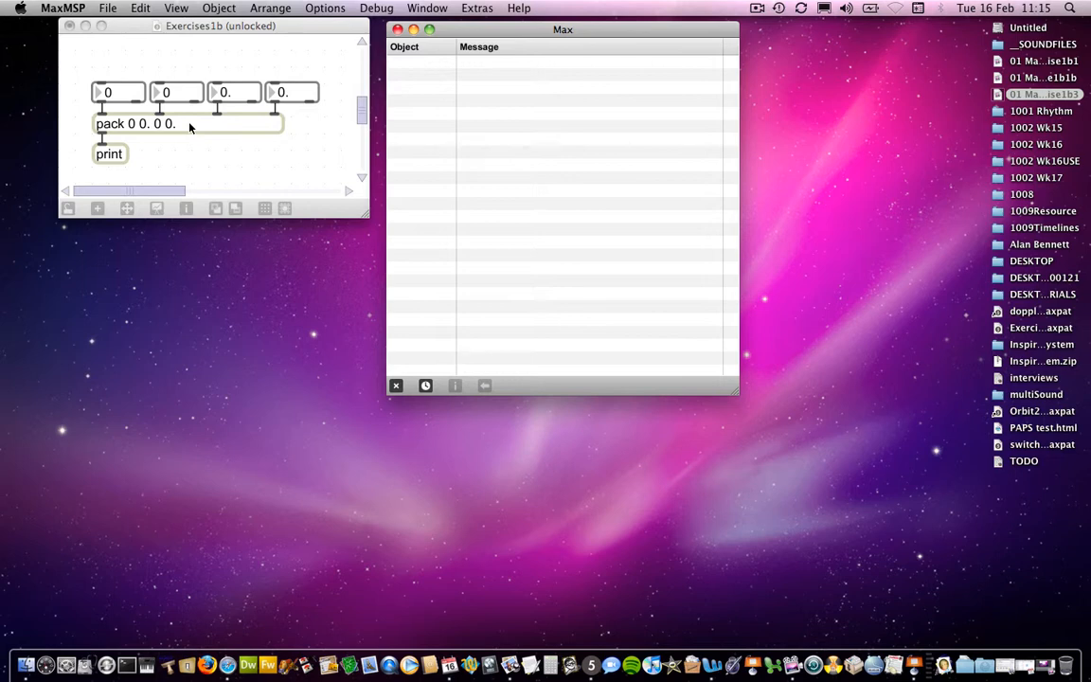
pyautogui.moveTo(232, 113)
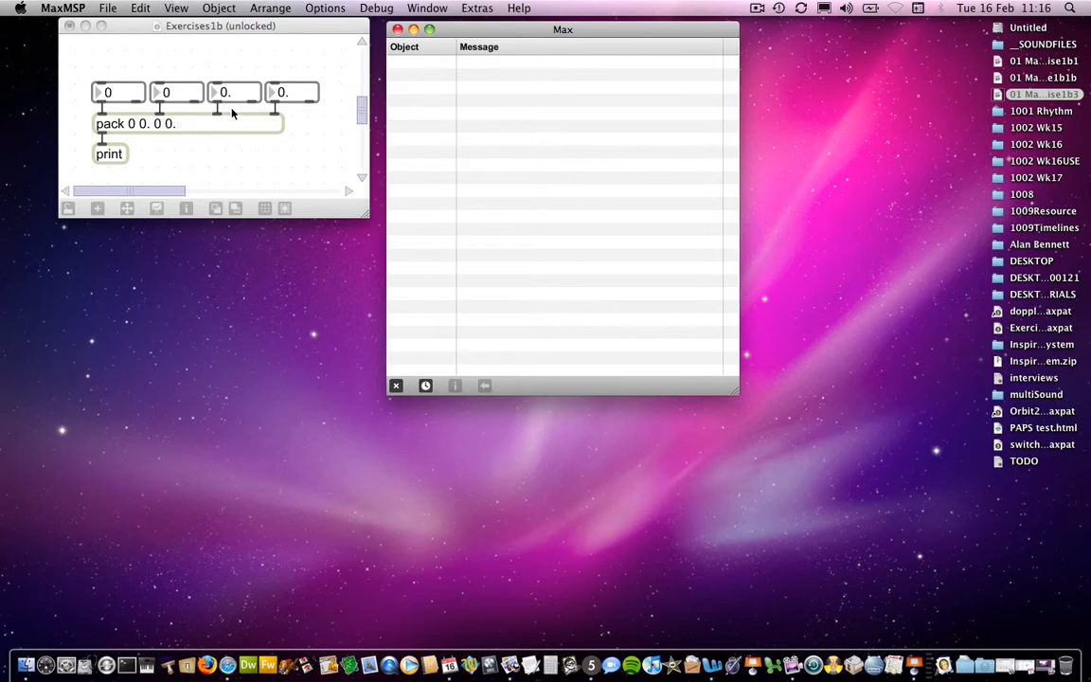
pyautogui.moveTo(293, 99)
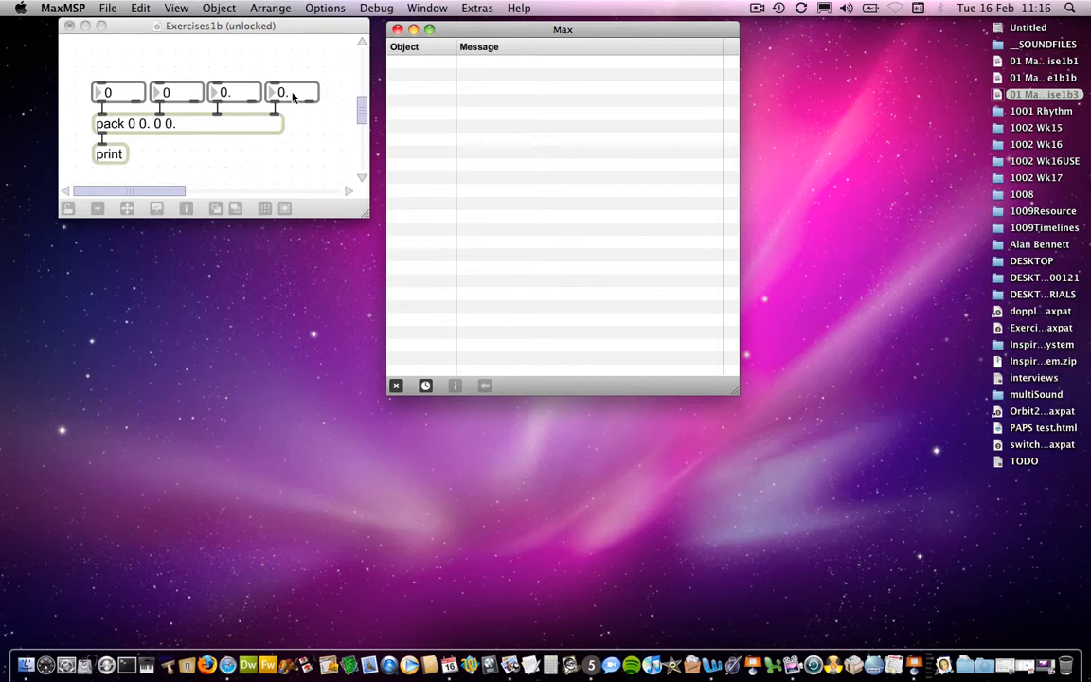
# - Drag a number box in the locked pack patch to adjust its value
pyautogui.moveTo(285, 93); pyautogui.dragTo(284, 92)
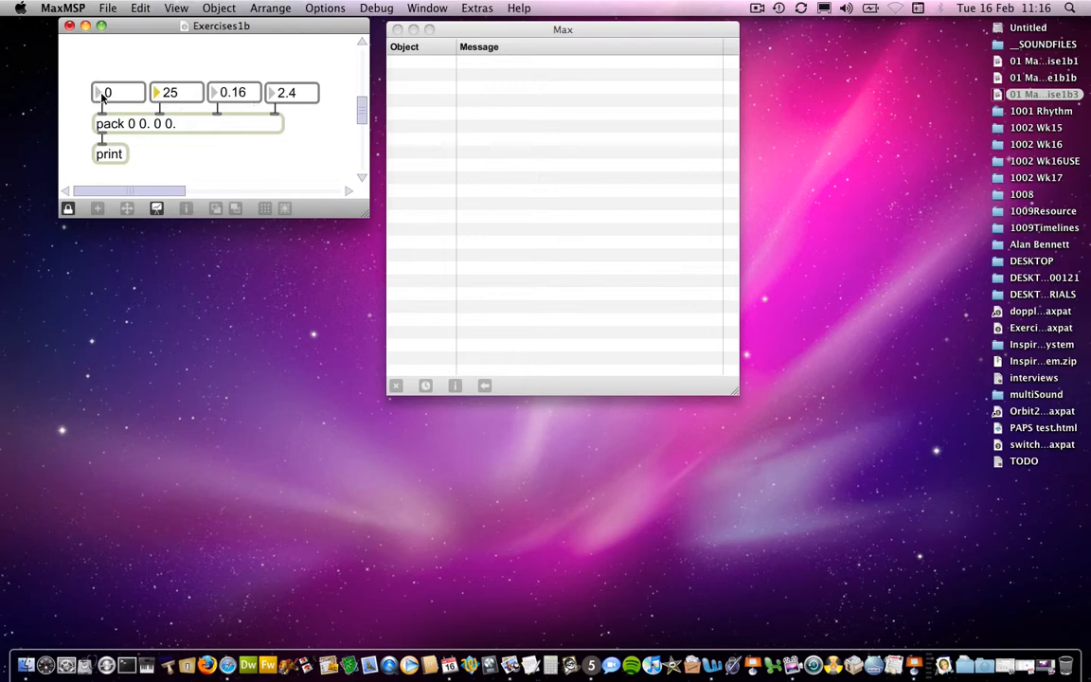
pyautogui.moveTo(107, 98)
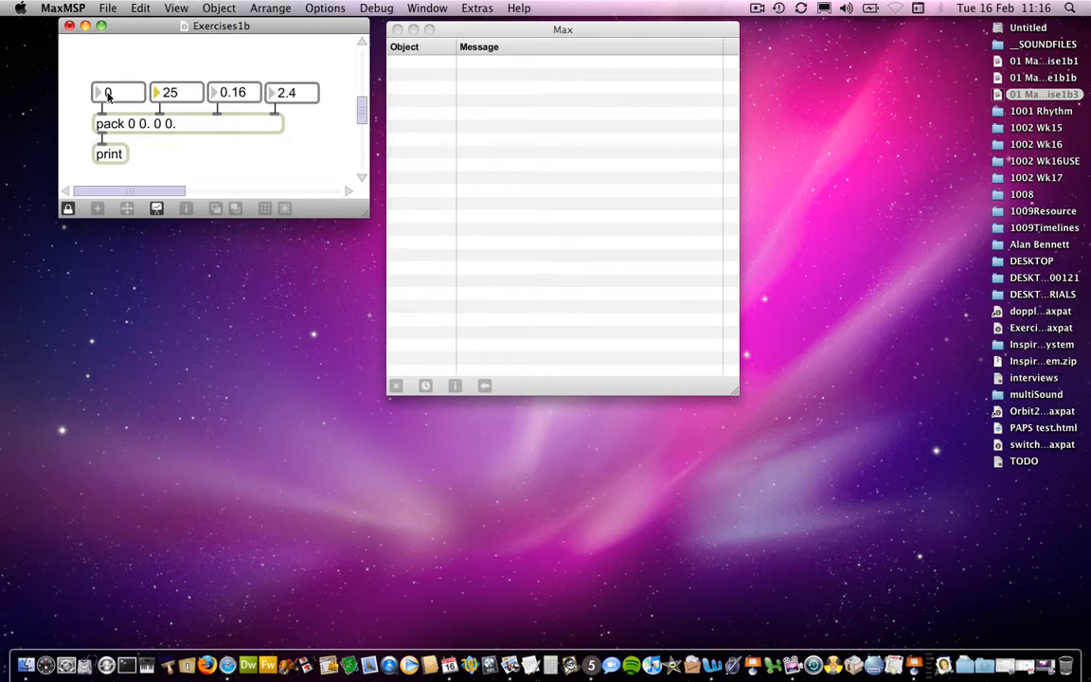
pyautogui.moveTo(104, 104)
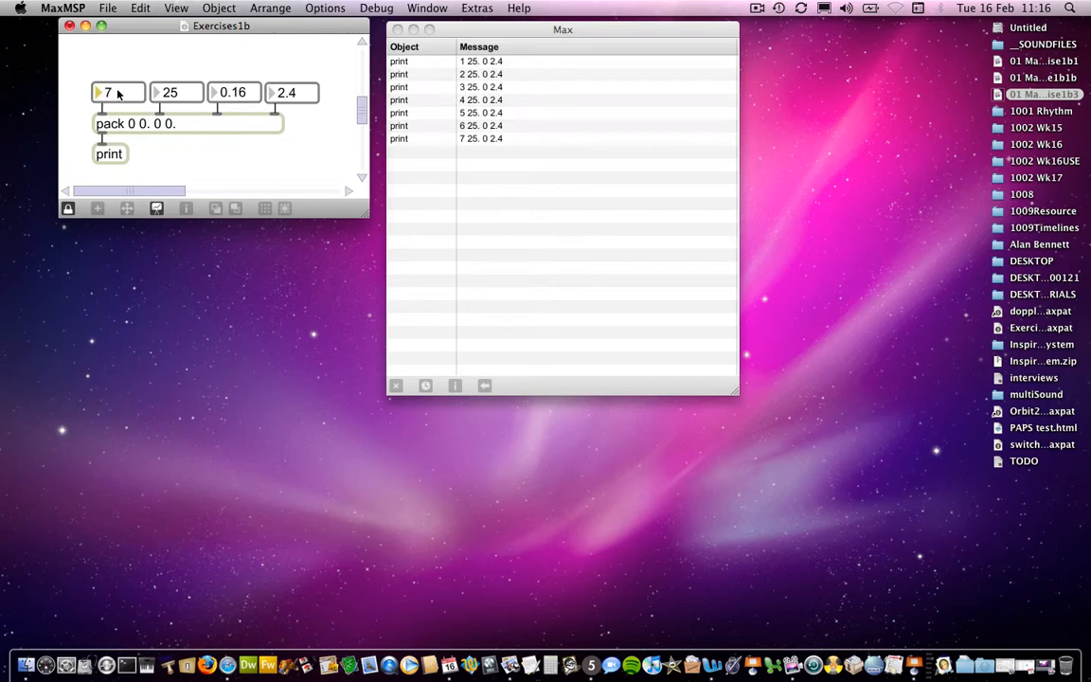
pyautogui.moveTo(401, 89)
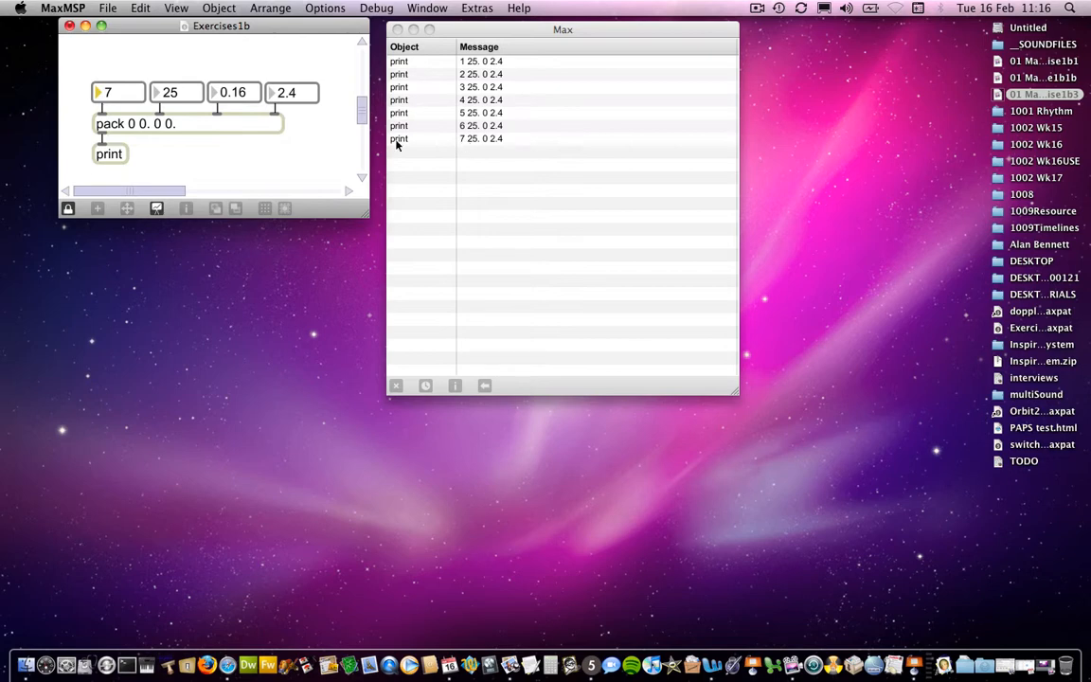
pyautogui.moveTo(142, 131)
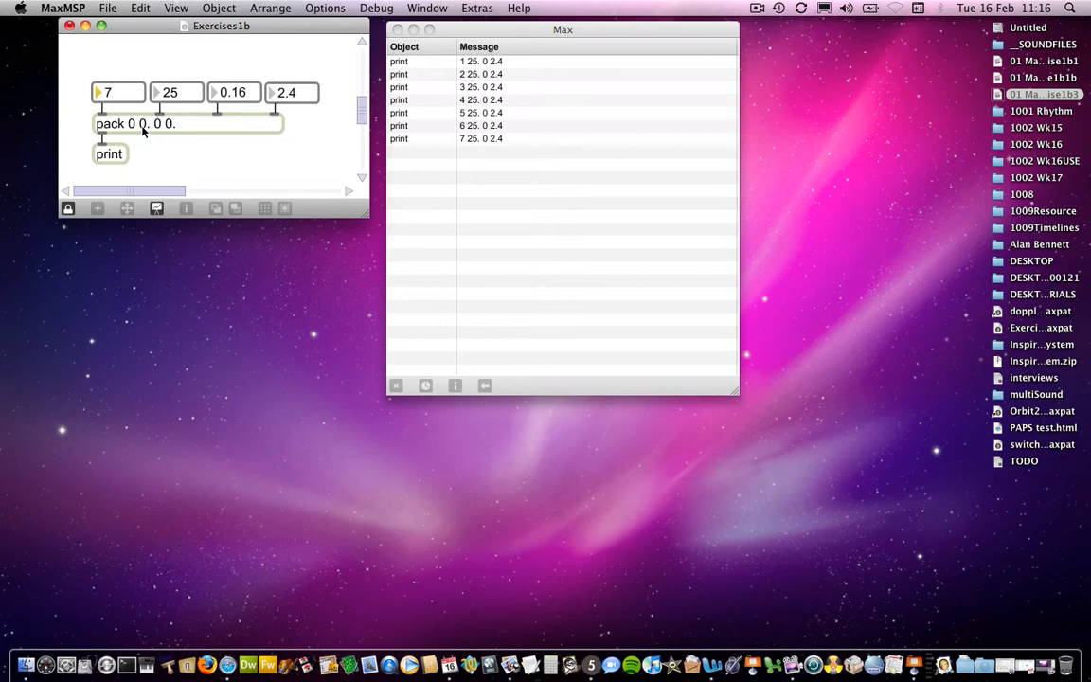
pyautogui.moveTo(147, 130)
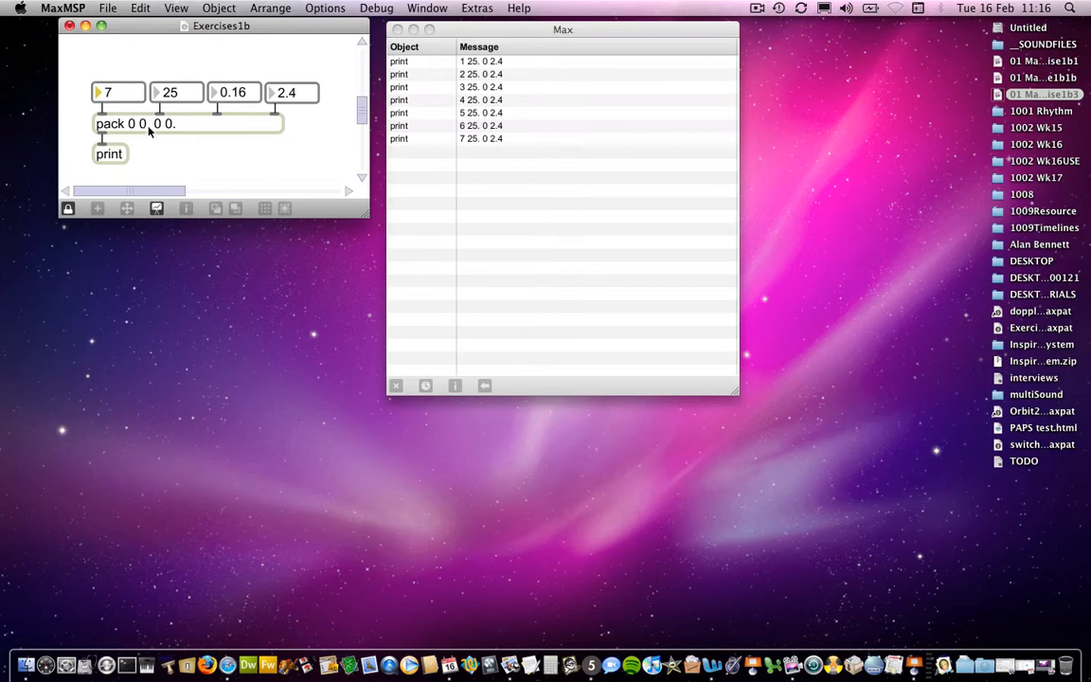
pyautogui.moveTo(460, 112)
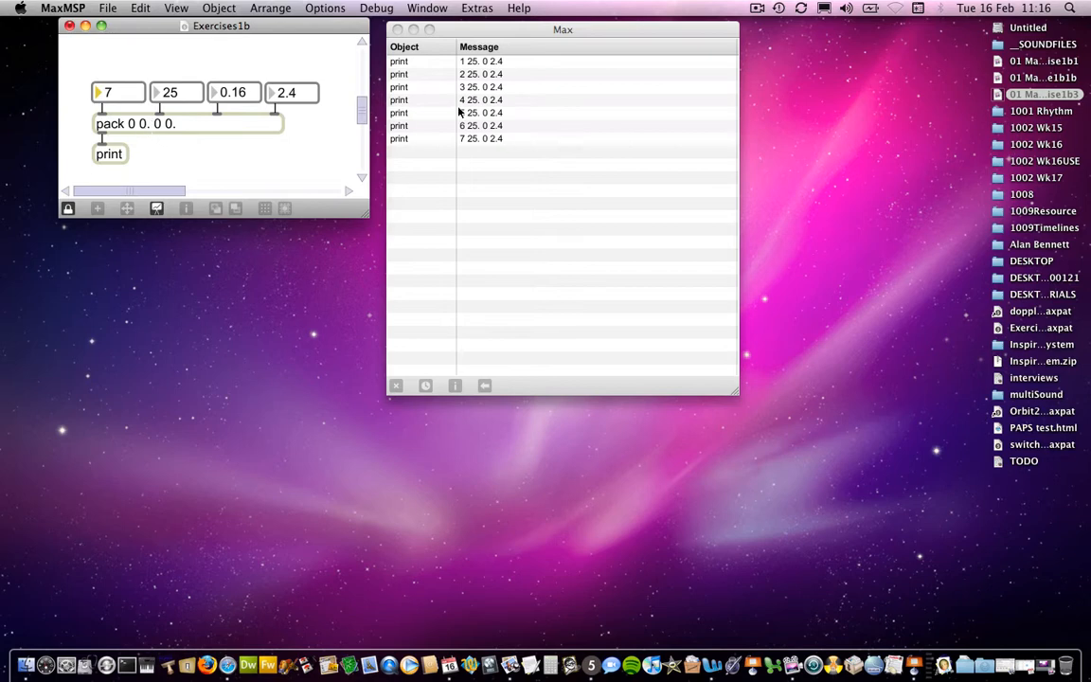
pyautogui.moveTo(479, 147)
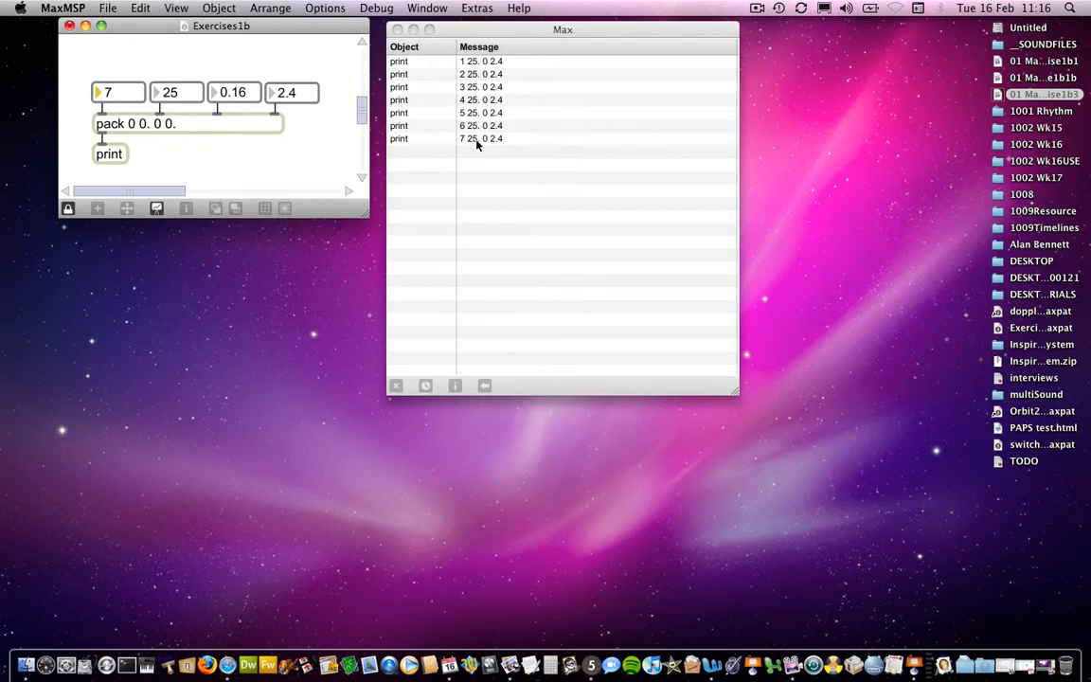
pyautogui.moveTo(476, 140)
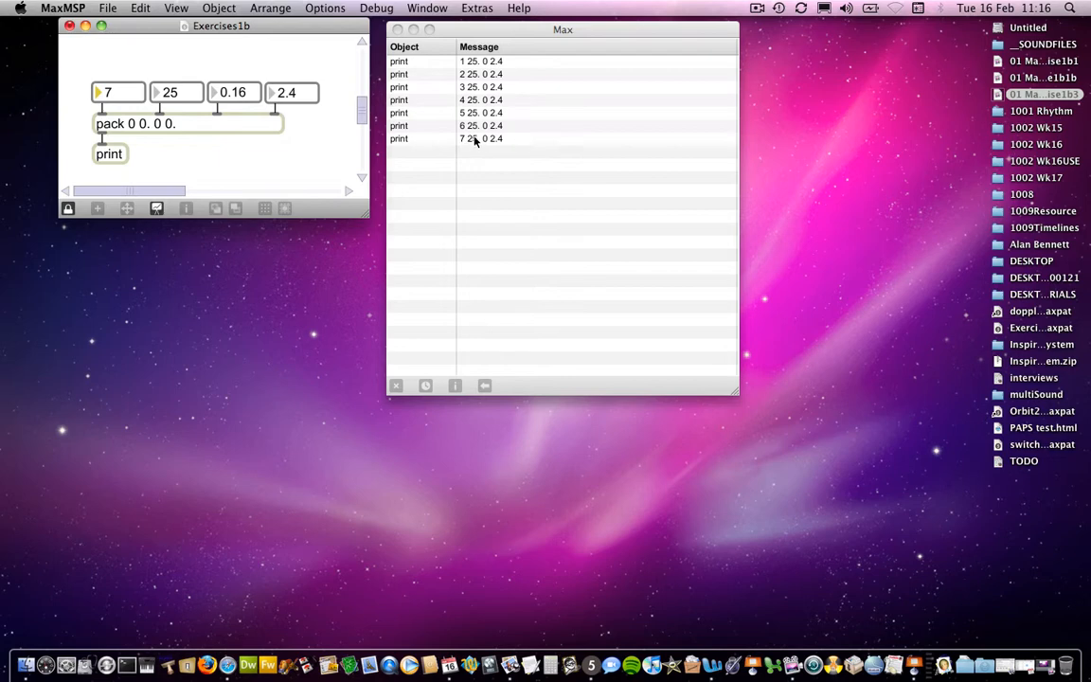
pyautogui.moveTo(474, 140)
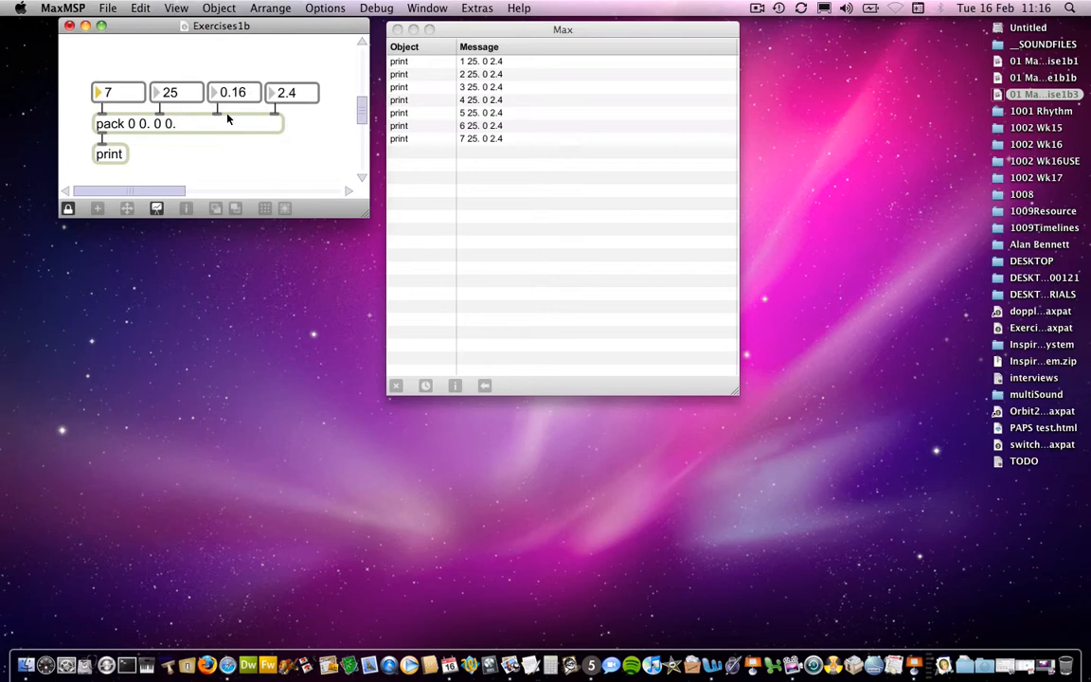
pyautogui.moveTo(159, 127)
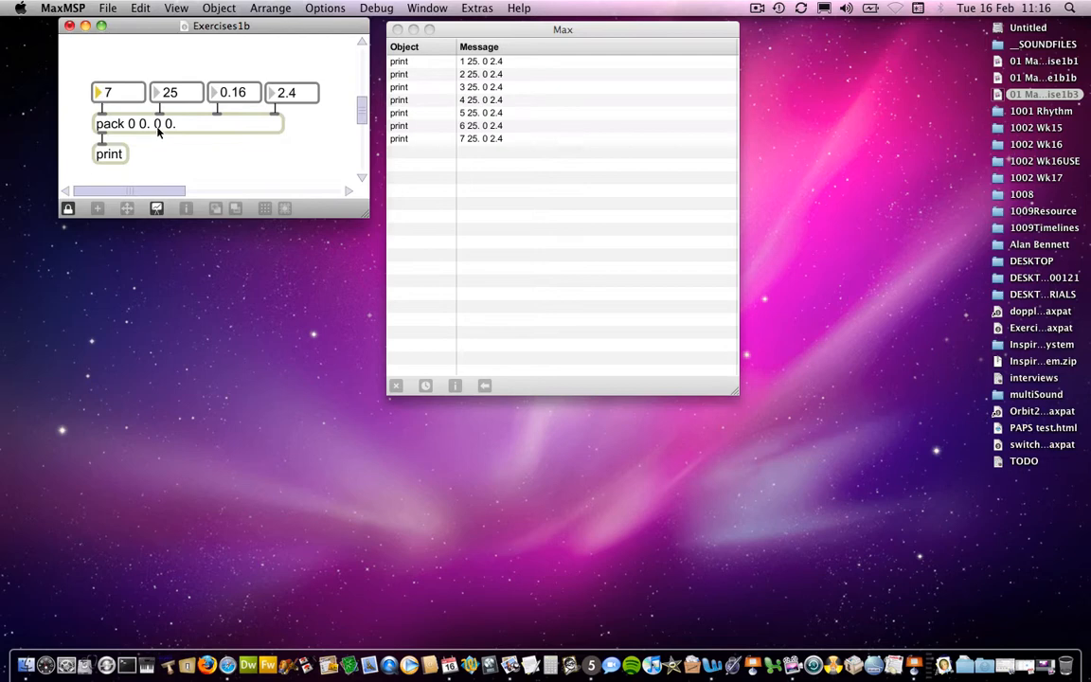
pyautogui.moveTo(225, 100)
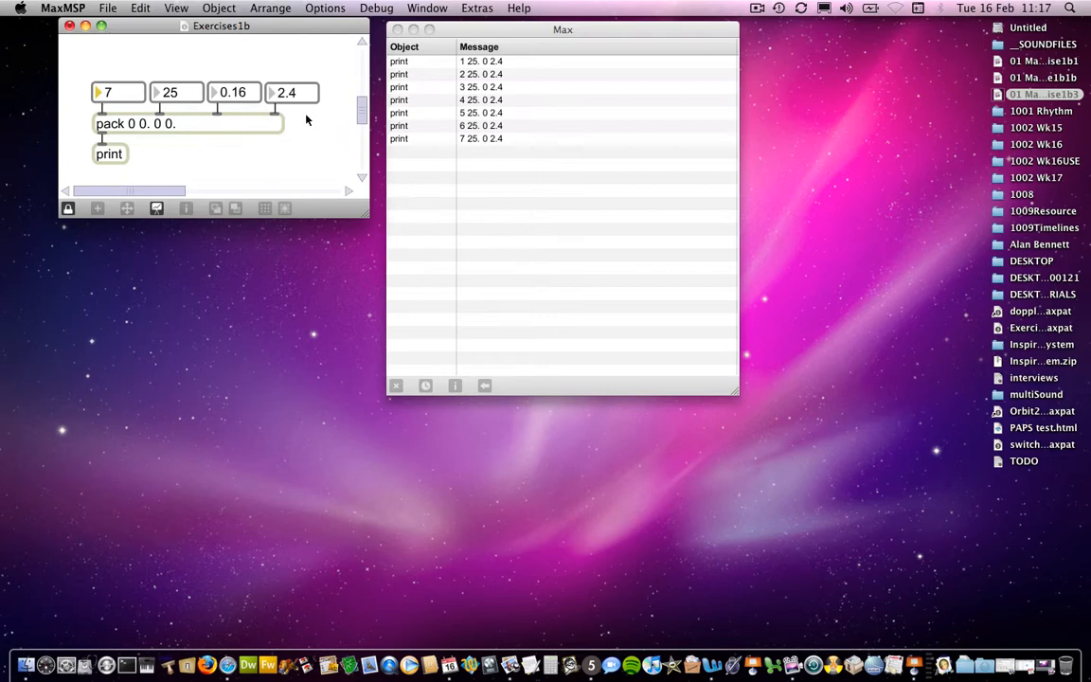
pyautogui.moveTo(174, 129)
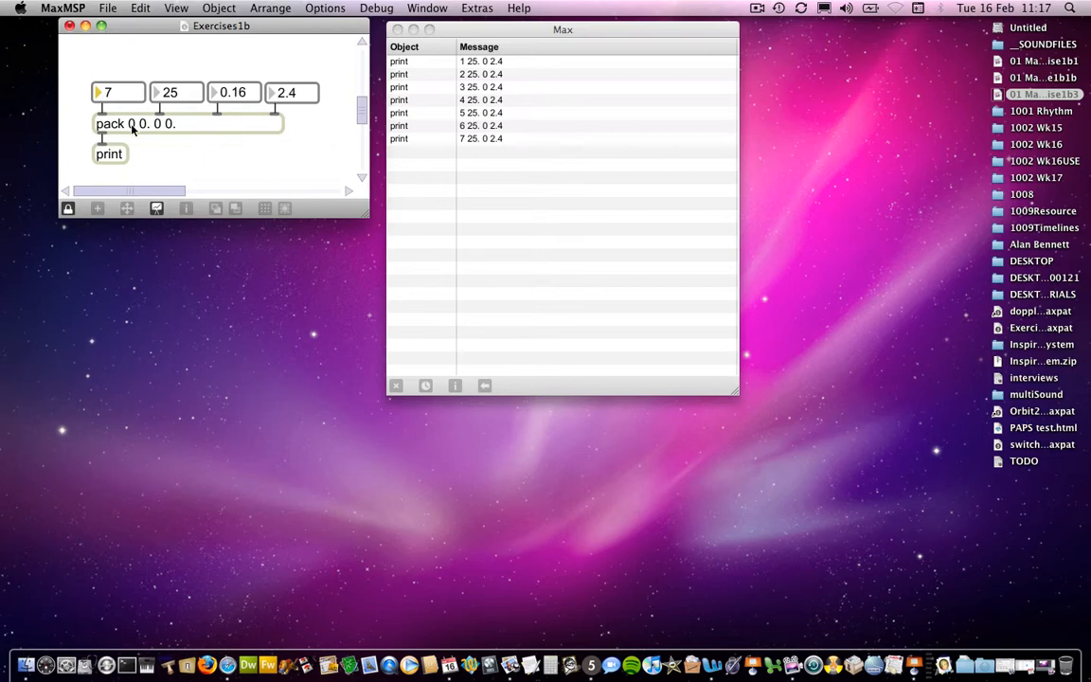
pyautogui.moveTo(159, 129)
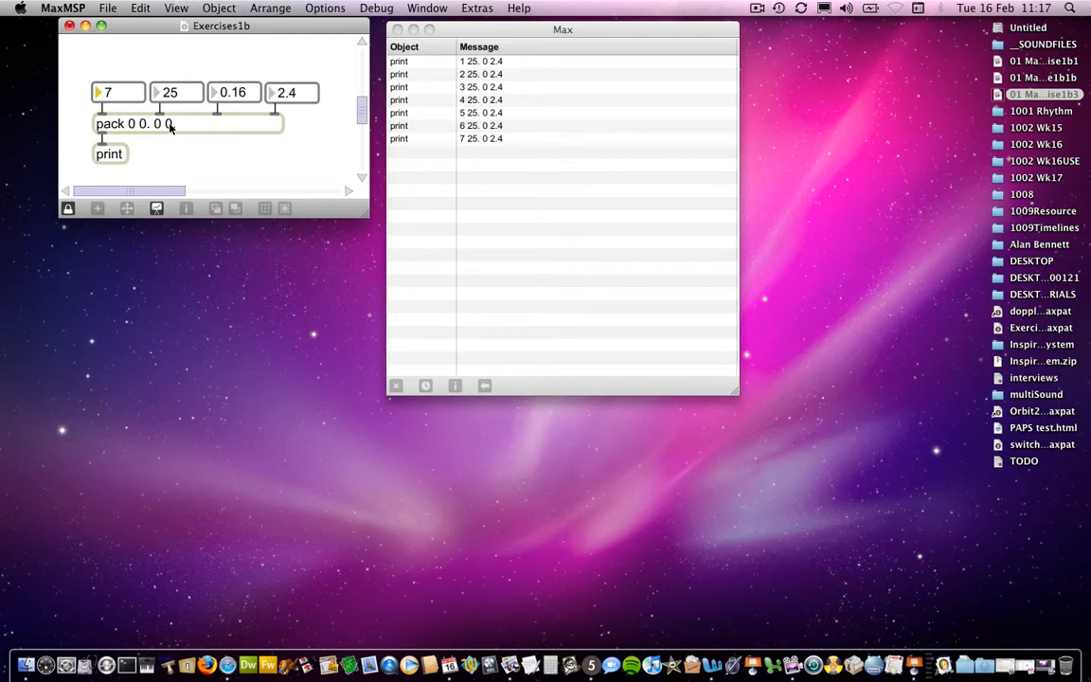
pyautogui.moveTo(171, 128)
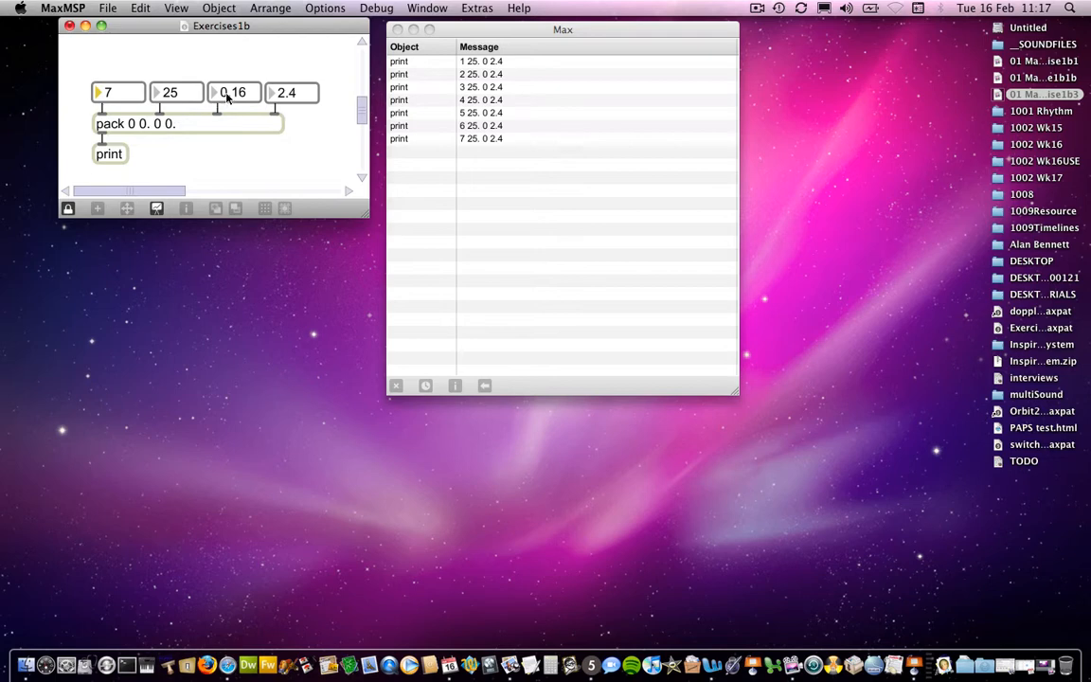
pyautogui.moveTo(239, 99)
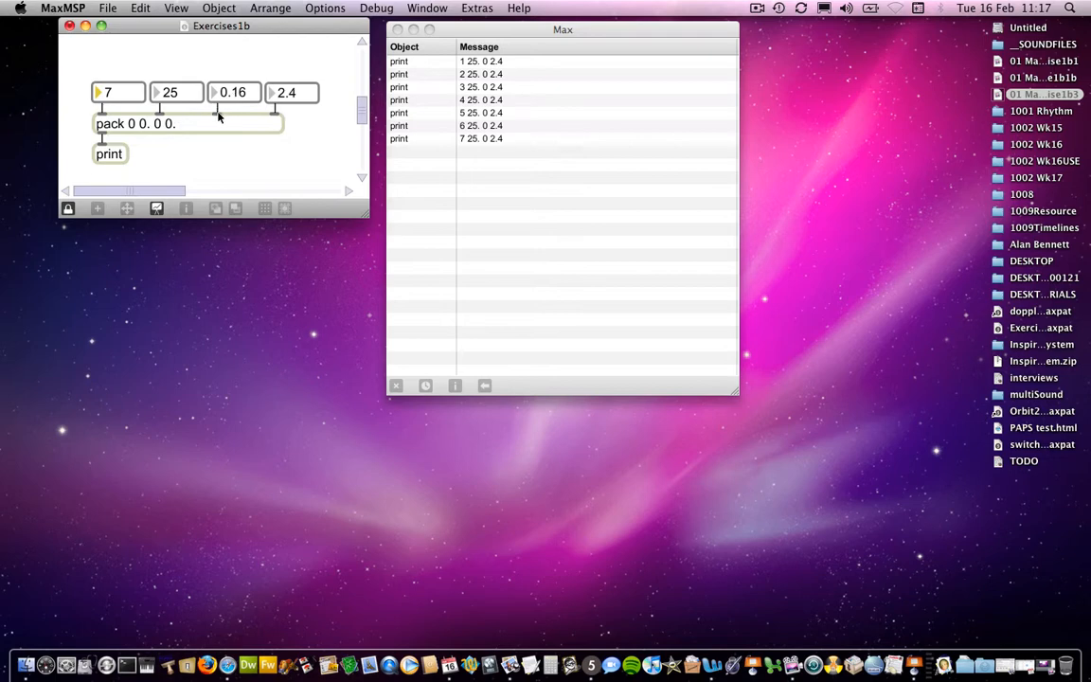
pyautogui.moveTo(160, 131)
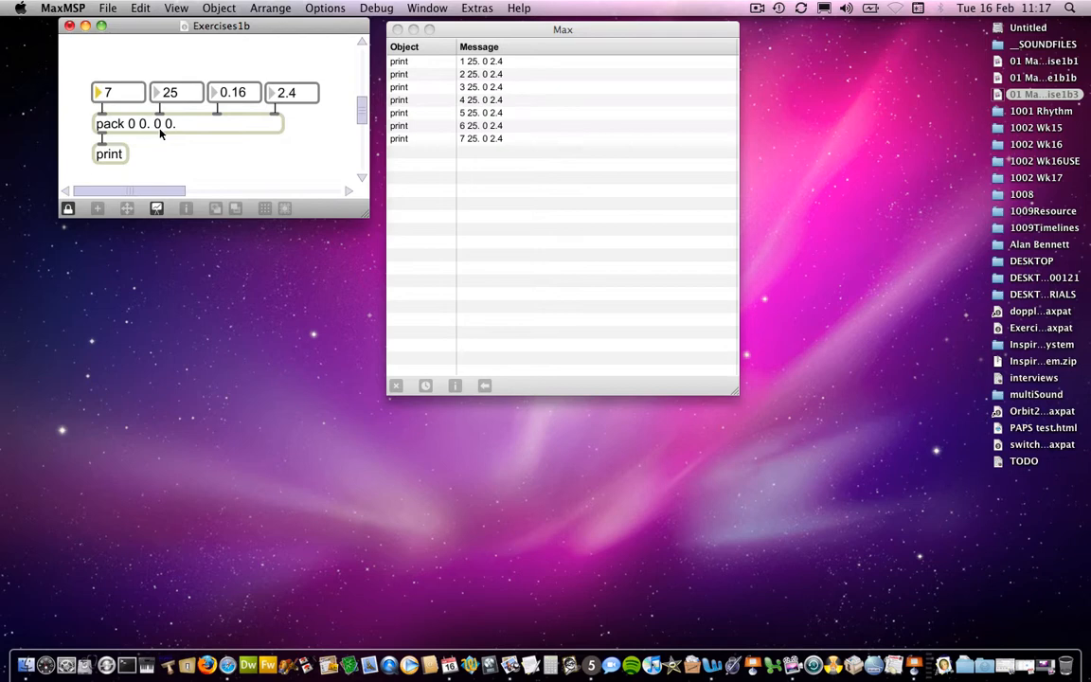
pyautogui.moveTo(136, 120)
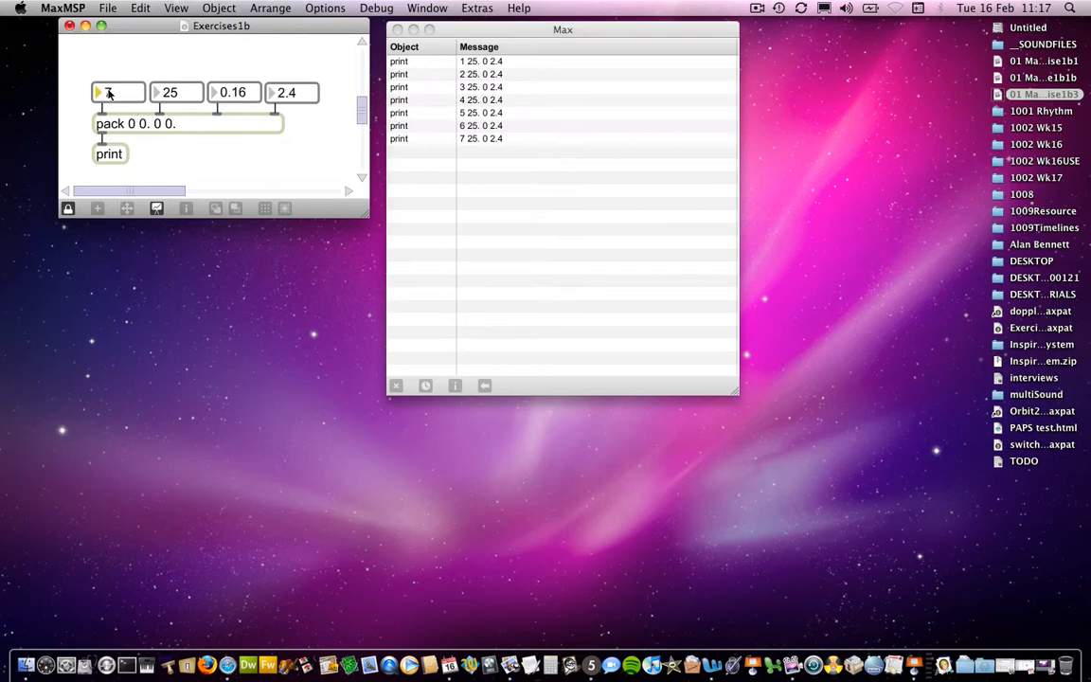
# - Select the first number box to set a new first value of 8
pyautogui.click(119, 92)
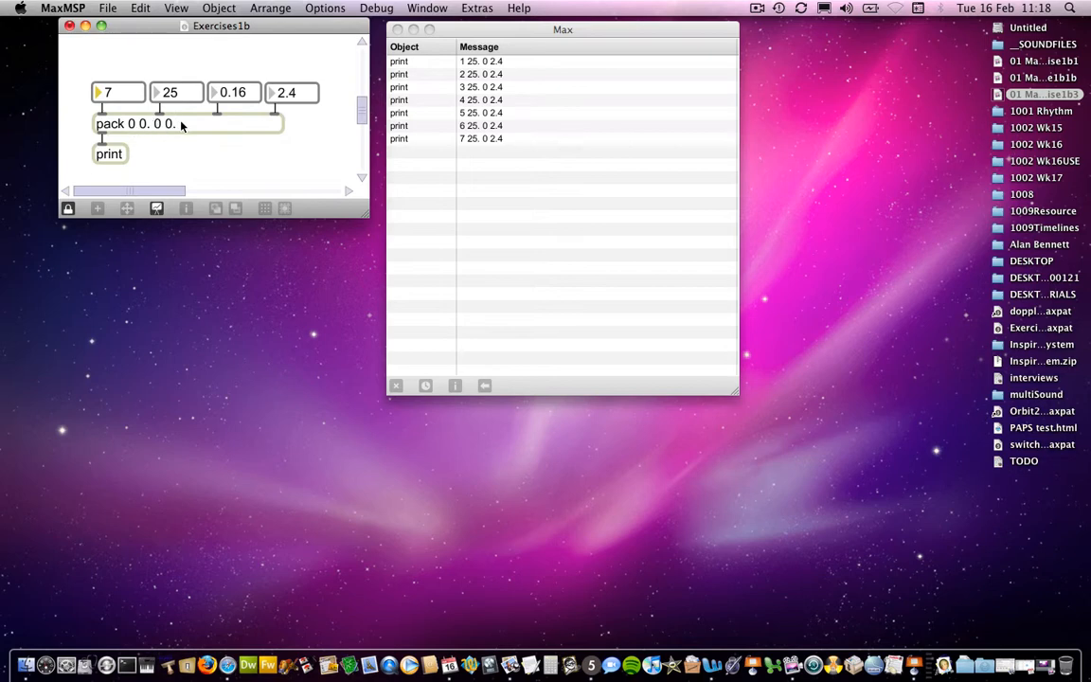
pyautogui.moveTo(147, 142)
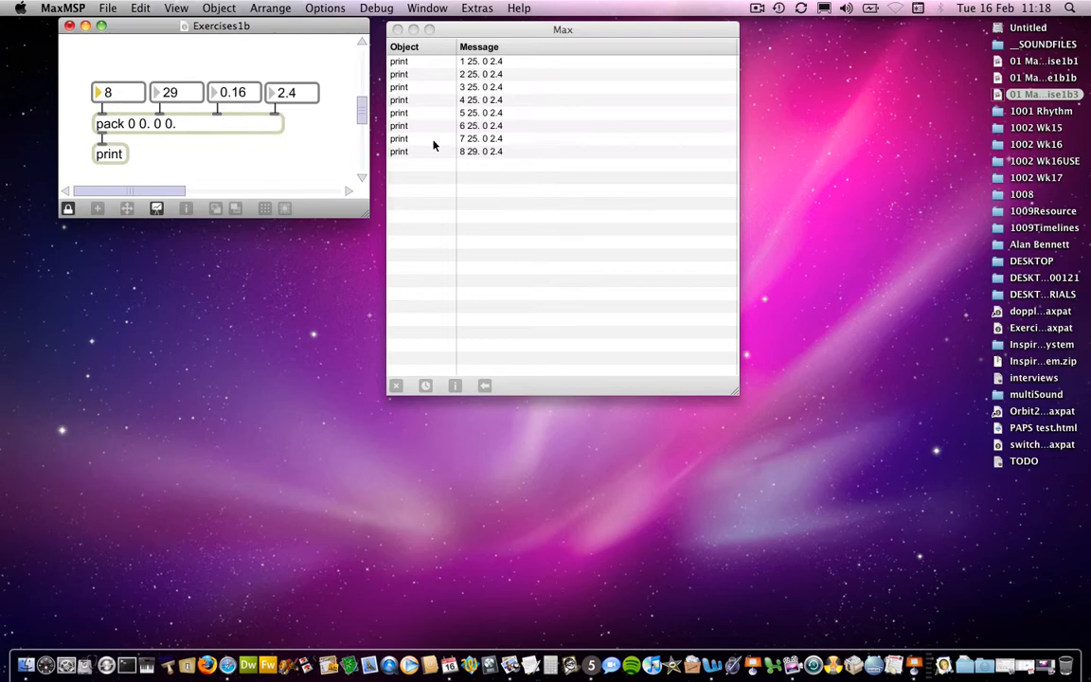
pyautogui.moveTo(474, 158)
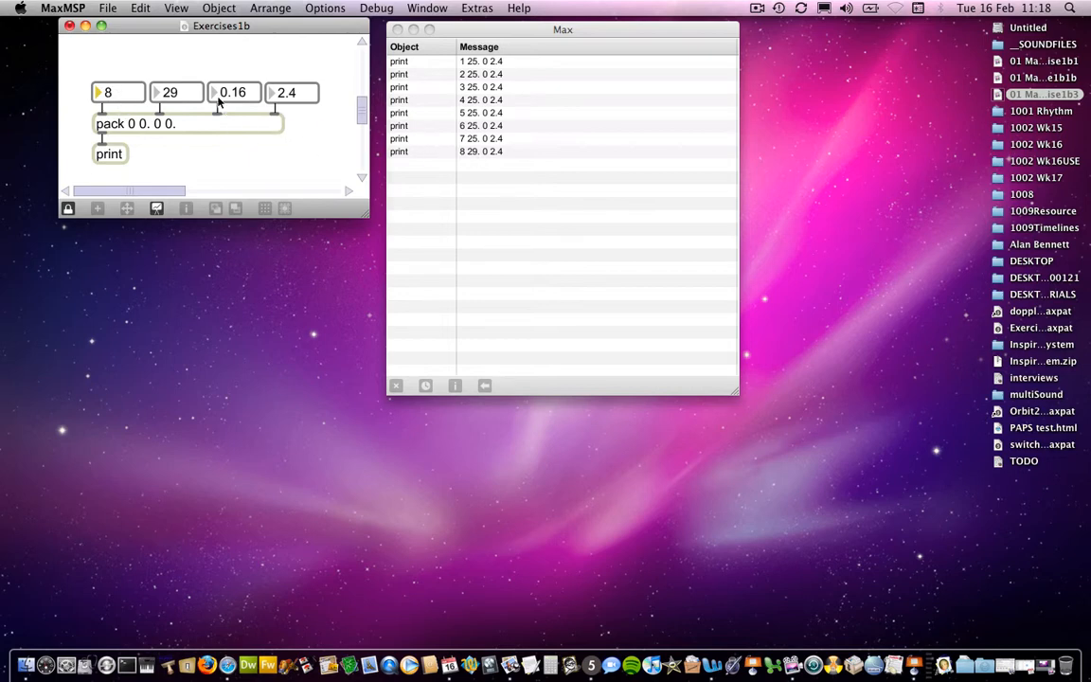
pyautogui.moveTo(175, 75)
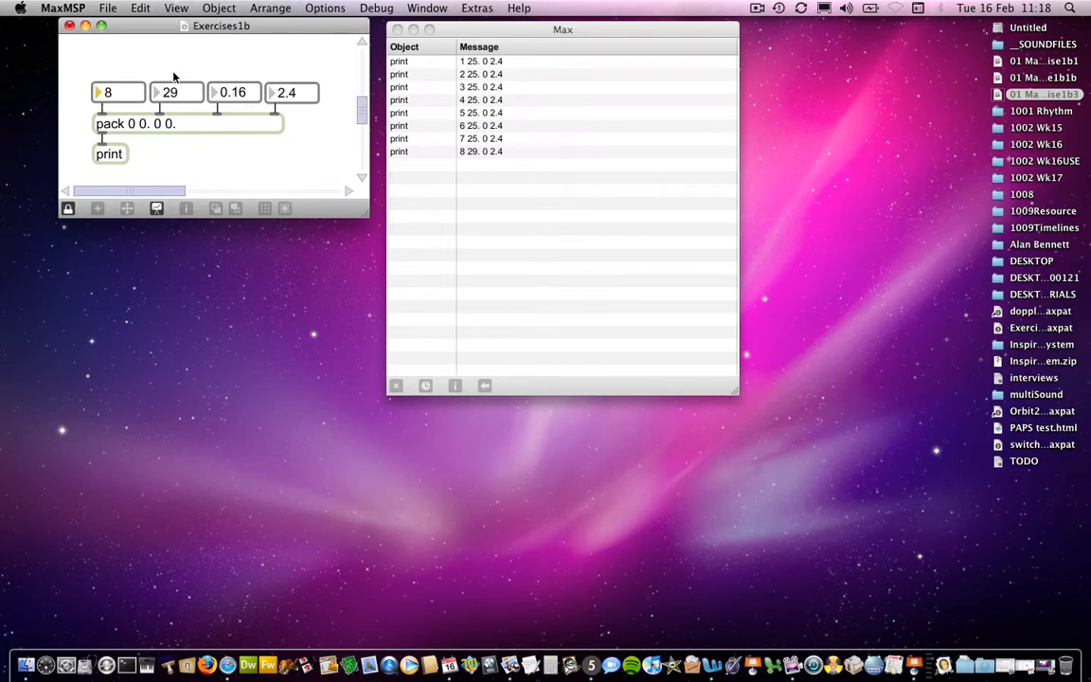
pyautogui.moveTo(157, 78)
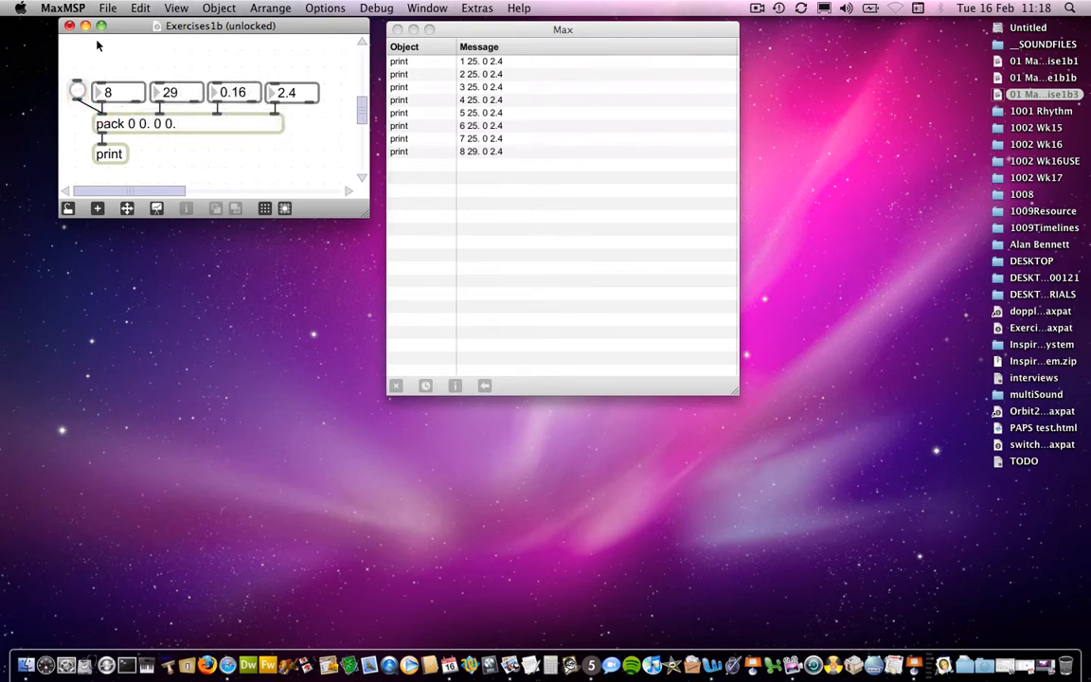
# - Bang the pack twice to reprint the stored list 8 29. 0 2.4
pyautogui.click(77, 91)
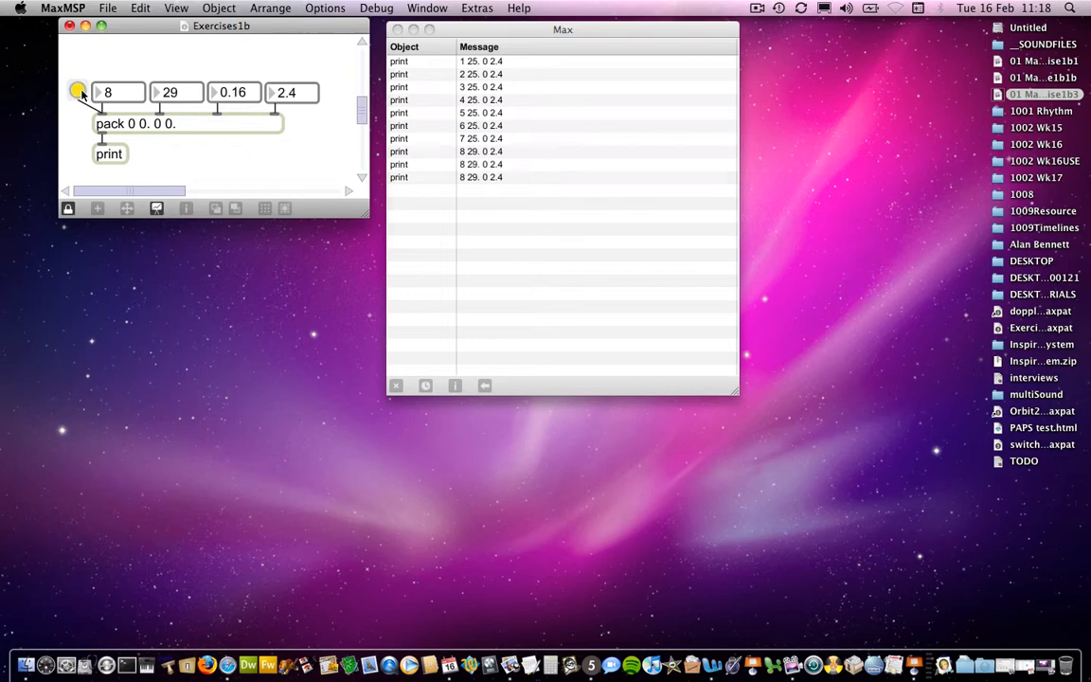
pyautogui.click(77, 91)
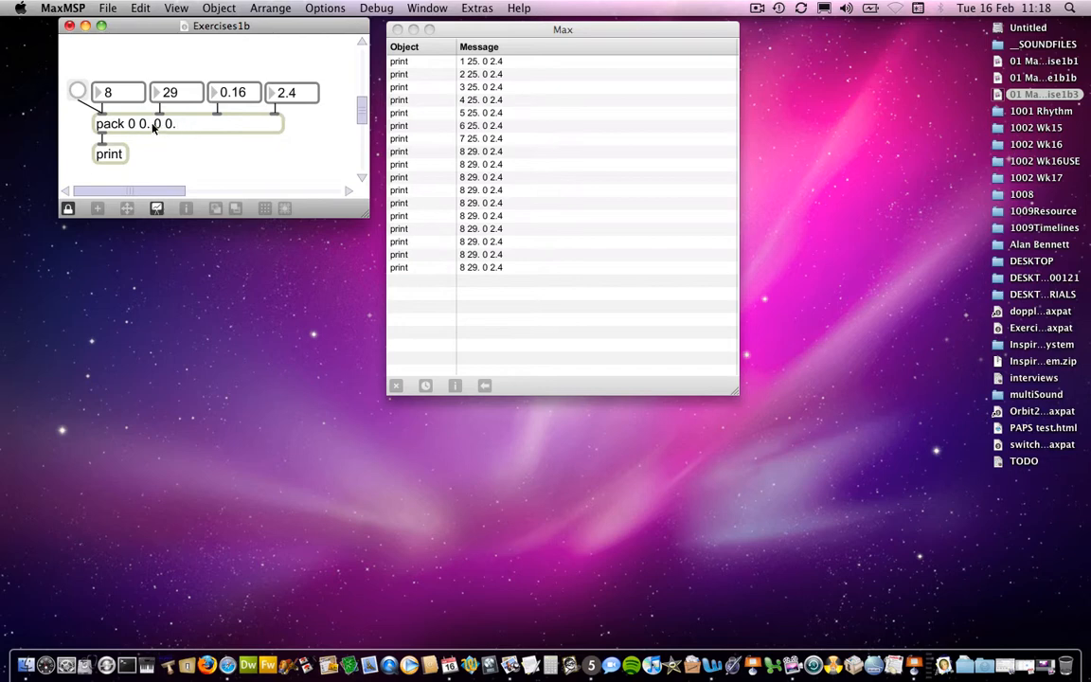
pyautogui.moveTo(163, 124)
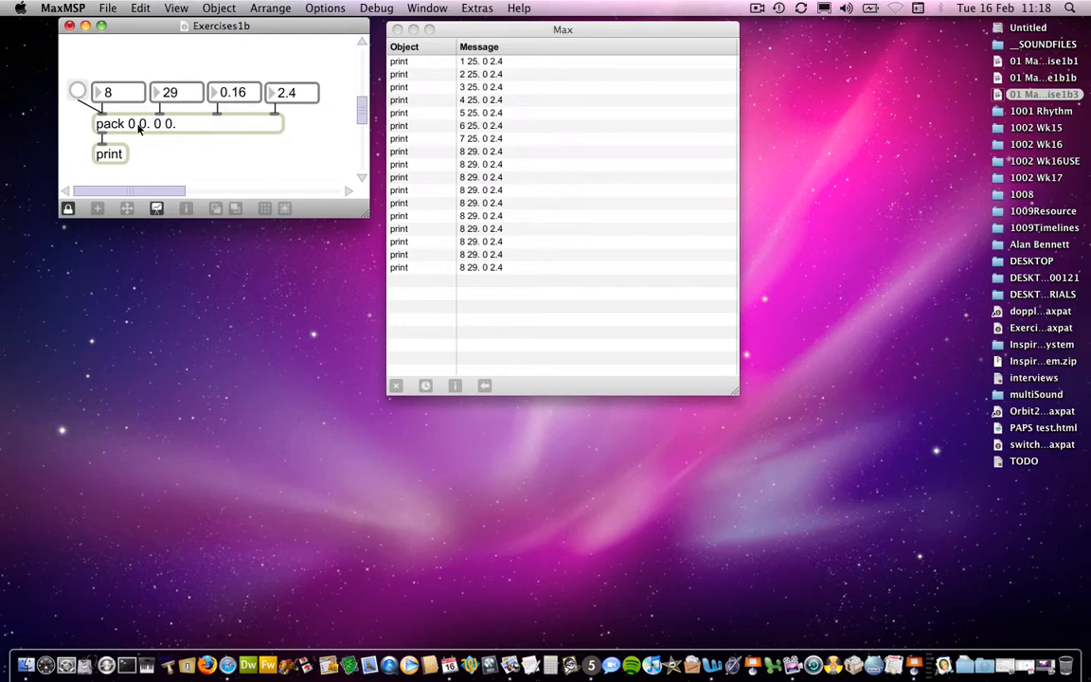
pyautogui.moveTo(173, 157)
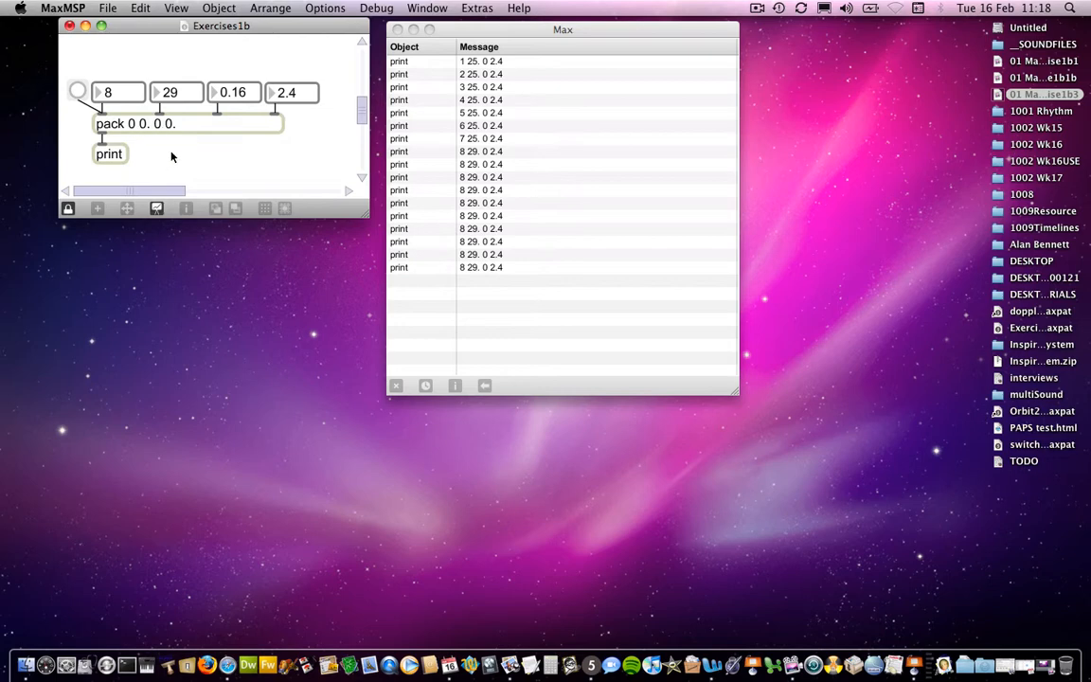
# - Retype the pack object's arguments as 5 67 92 67. 100
pyautogui.click(135, 123)
pyautogui.write('pack 5')
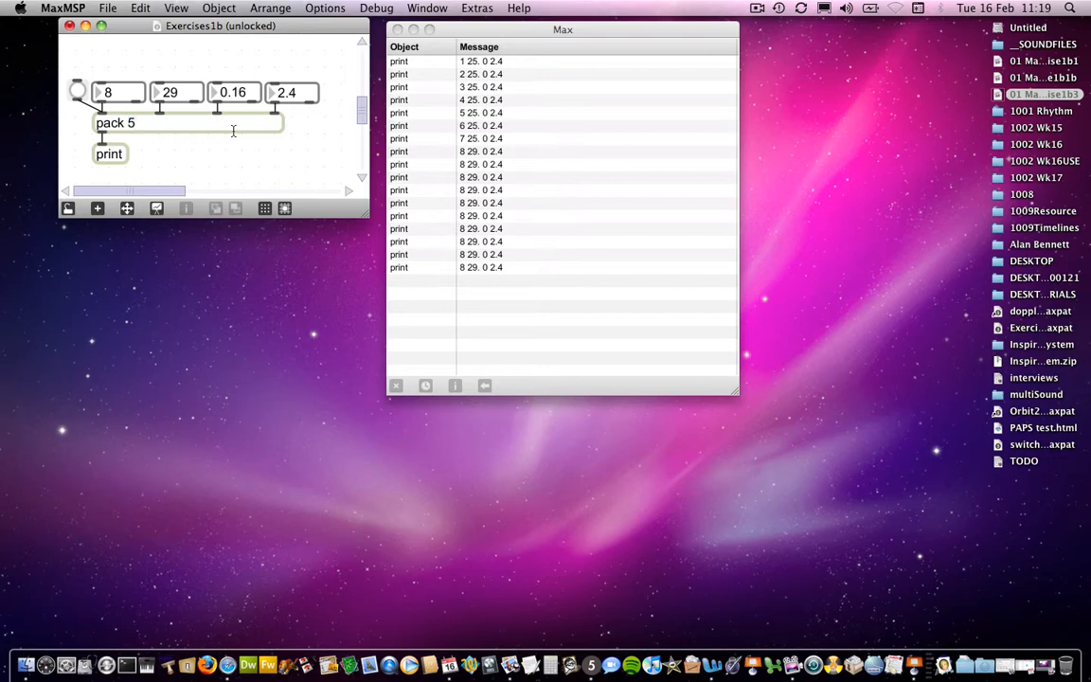
pyautogui.write('67')
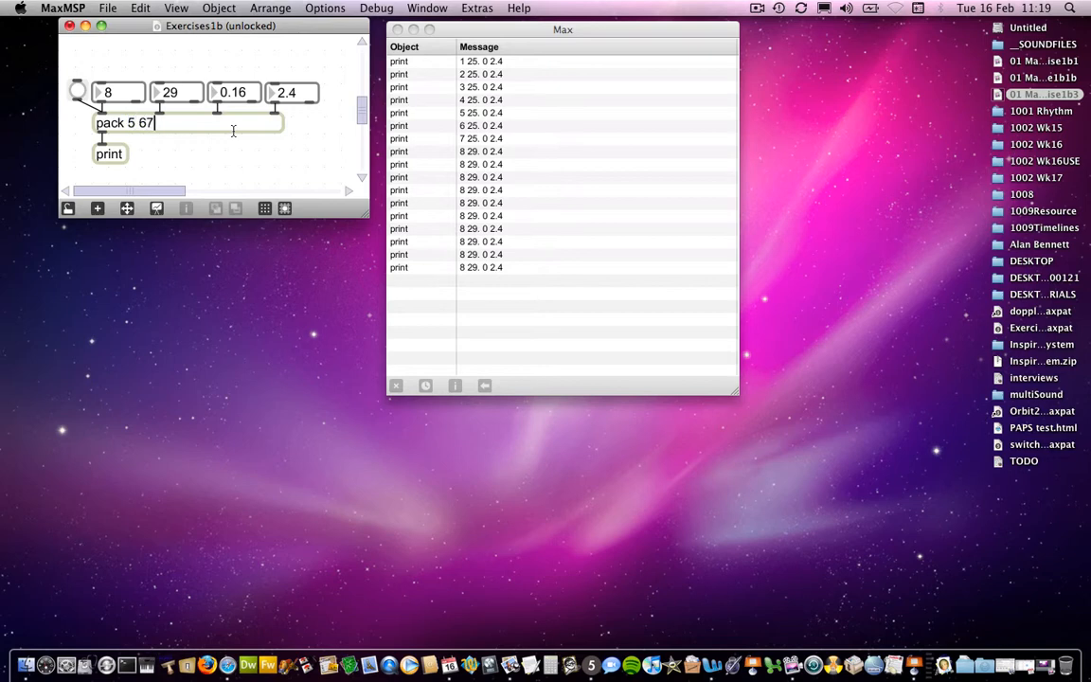
pyautogui.write('9')
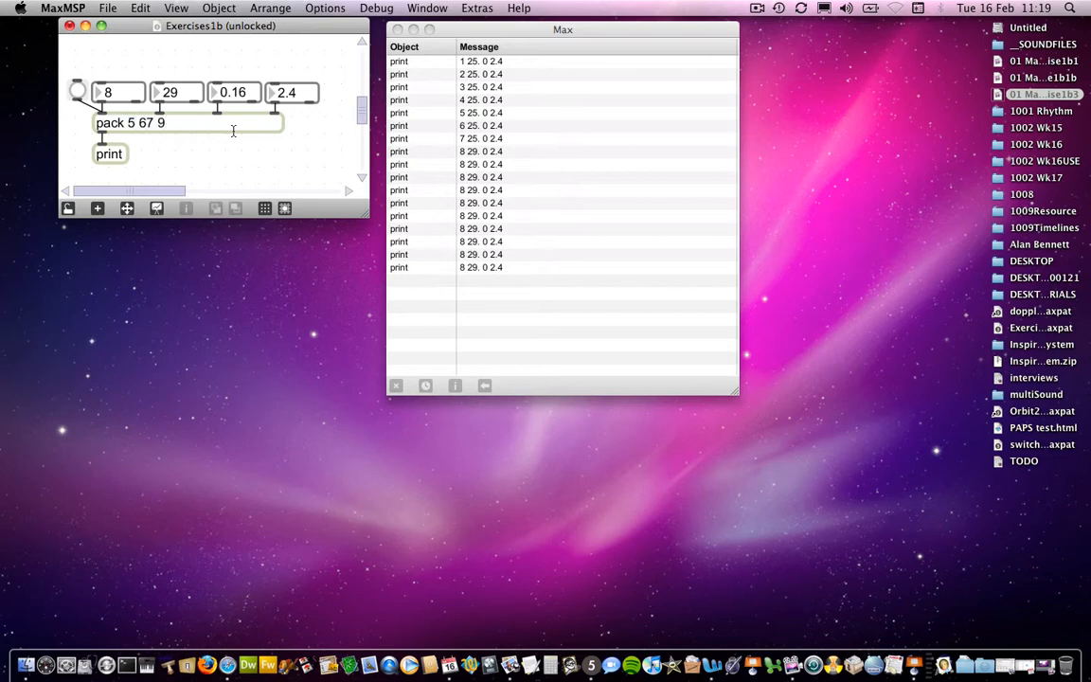
pyautogui.write('2')
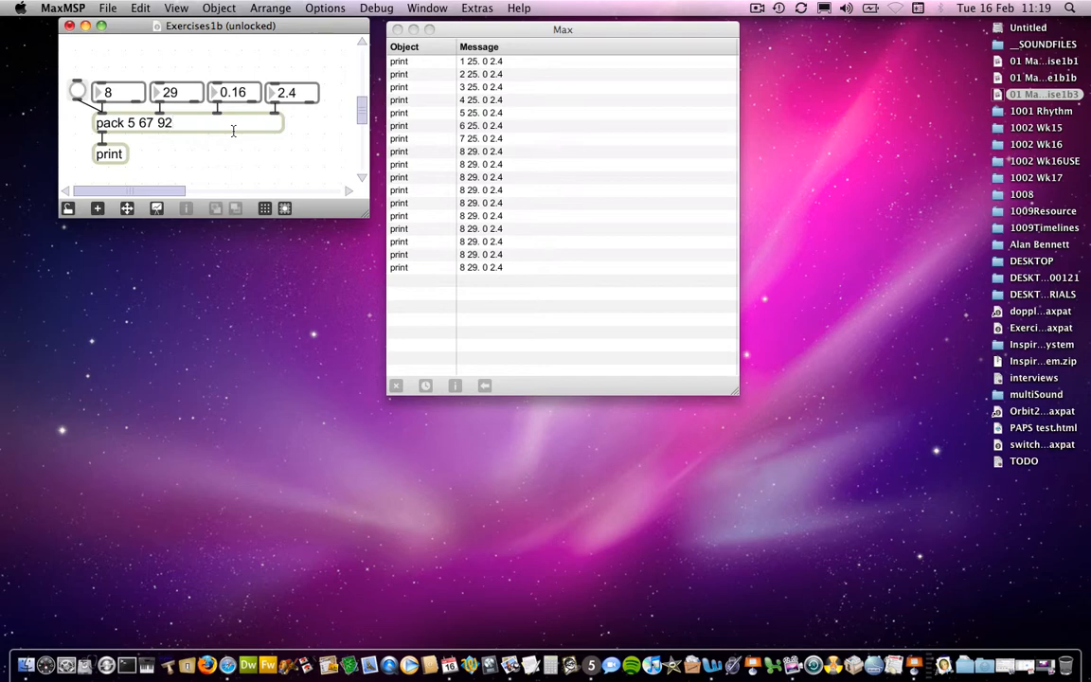
pyautogui.write('67.')
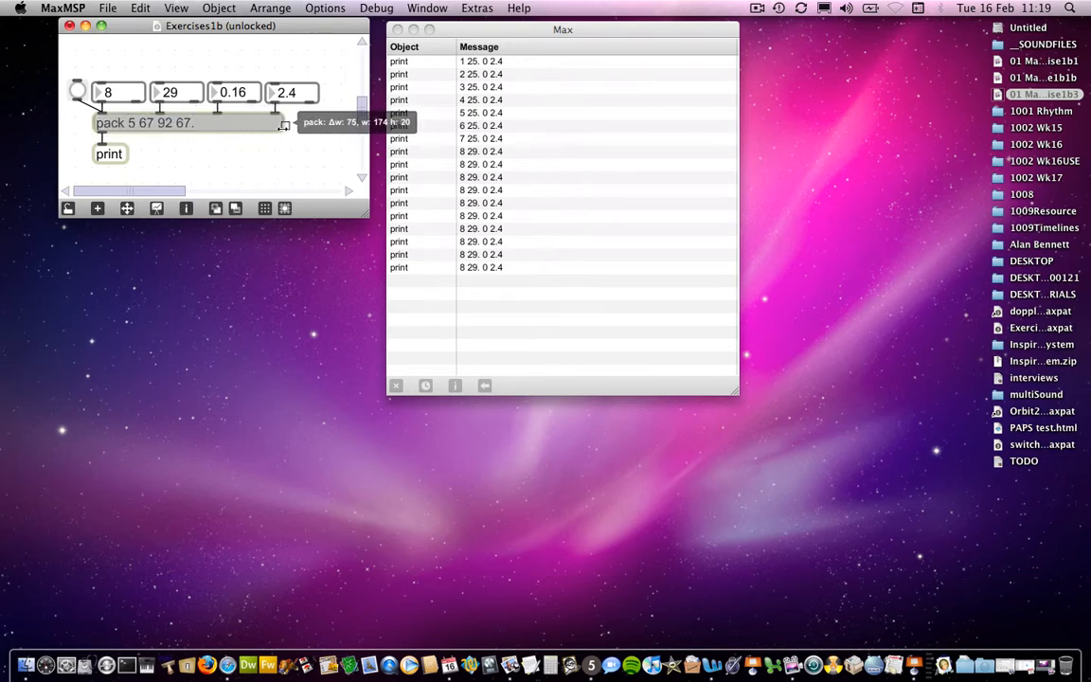
pyautogui.click(189, 123)
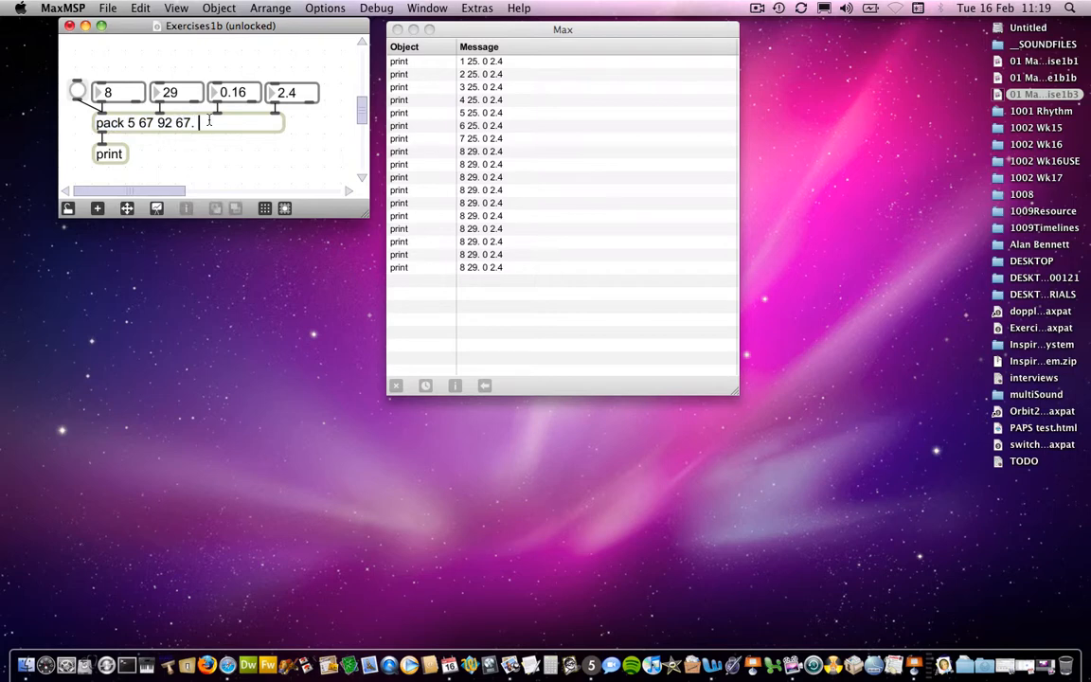
pyautogui.write('1')
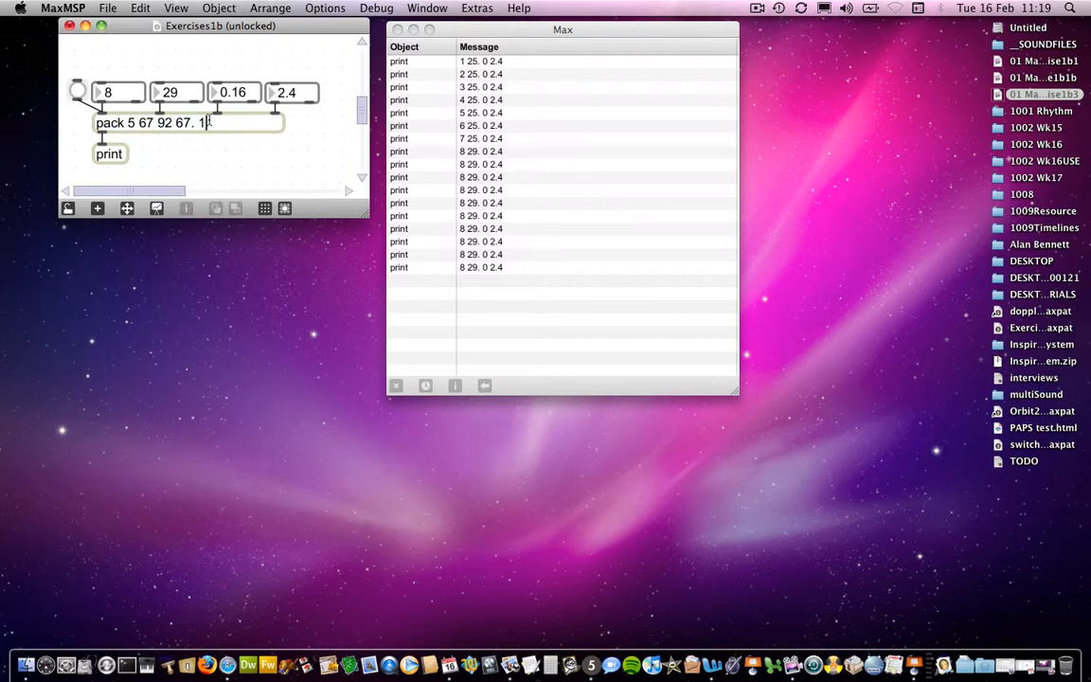
pyautogui.write('00')
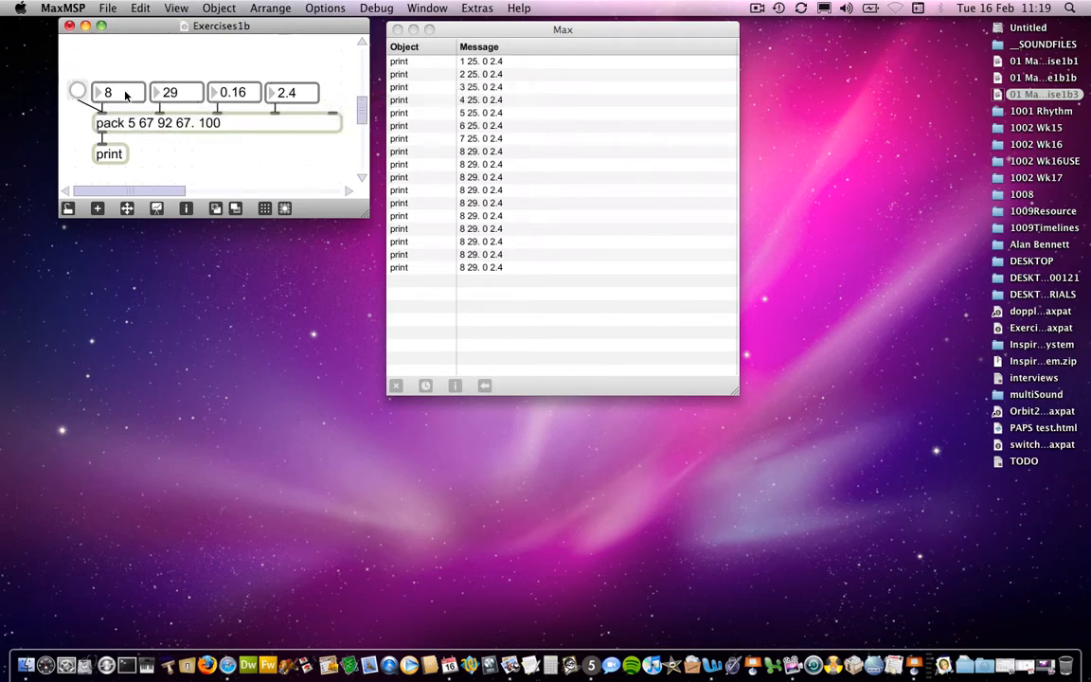
# - Fire the pack so the console logs its new default list 5 67 92 67. 100
pyautogui.click(78, 90)
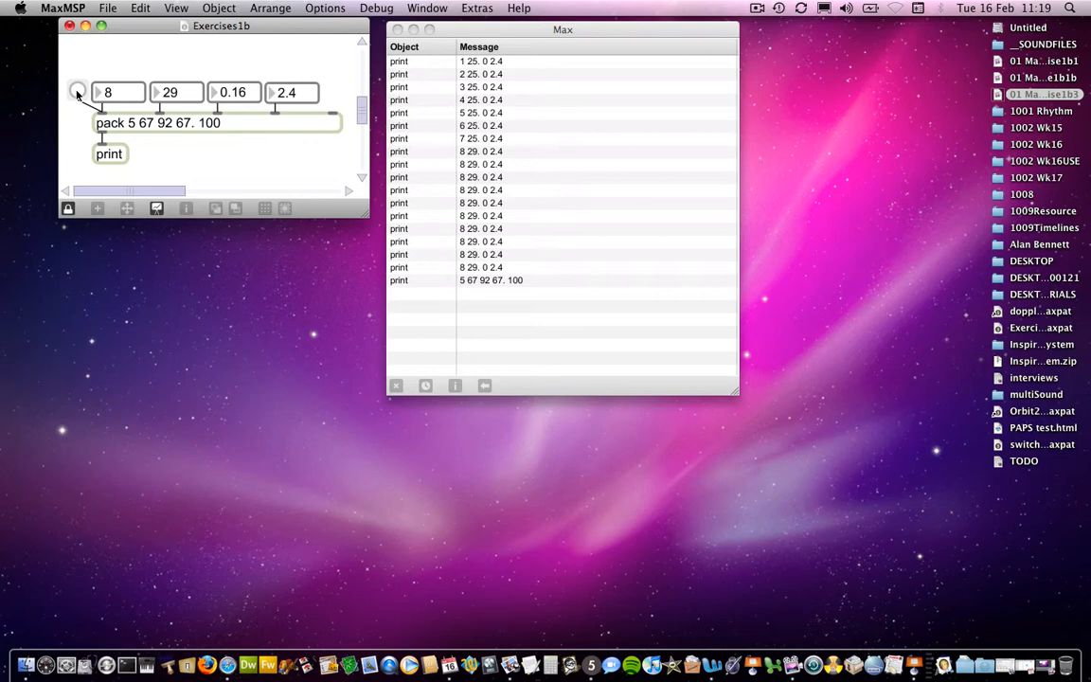
pyautogui.moveTo(180, 126)
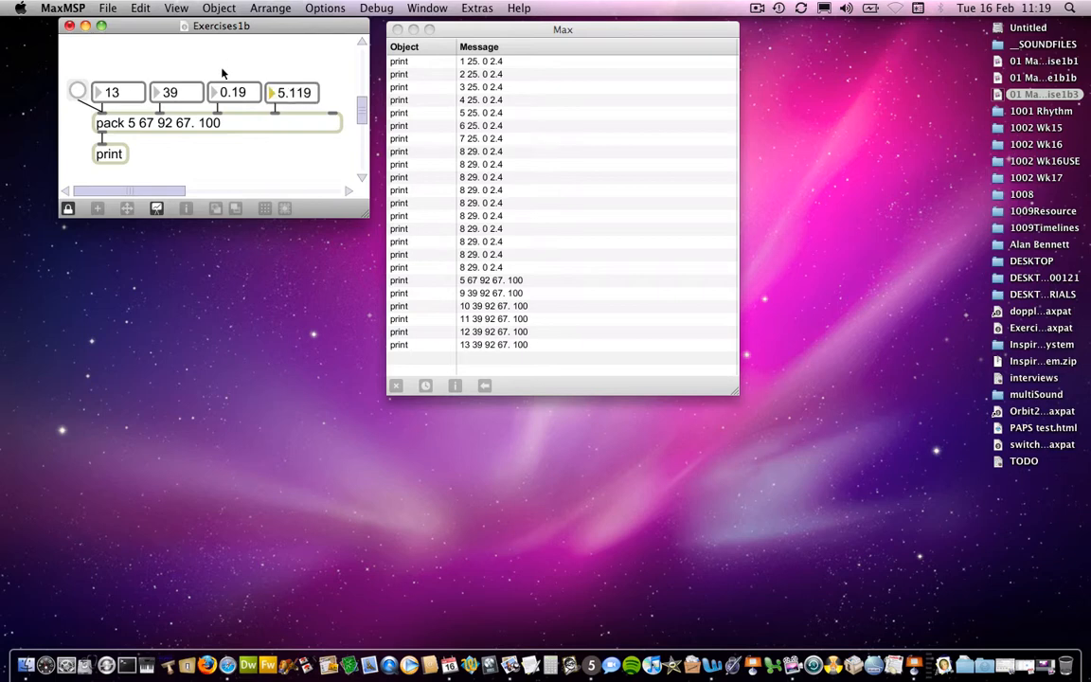
pyautogui.moveTo(123, 114)
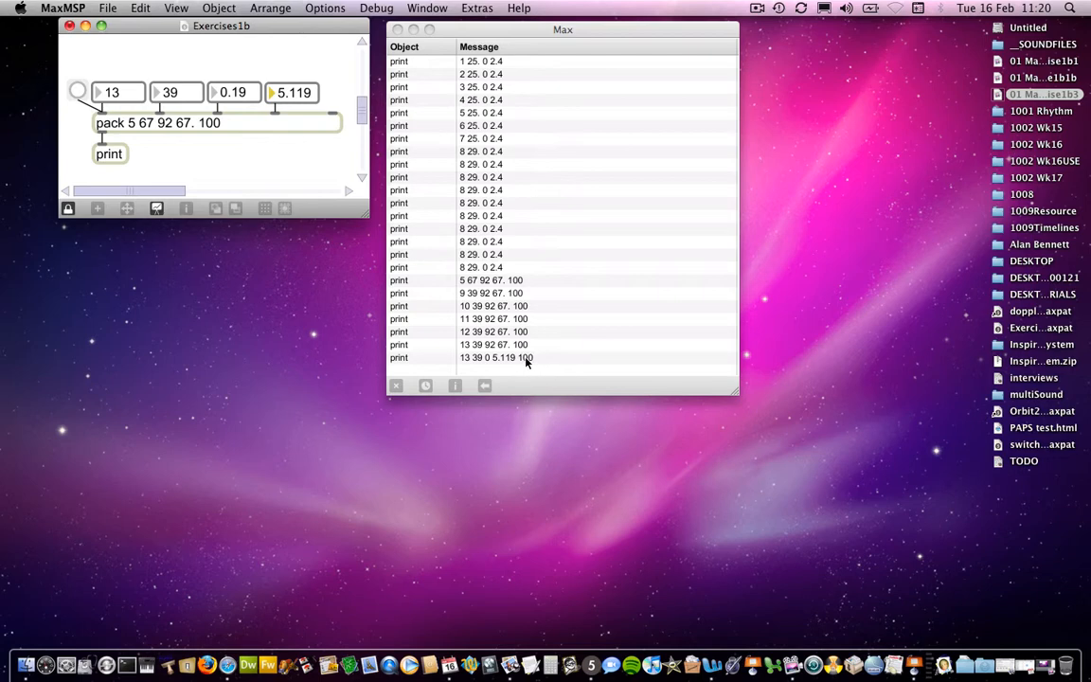
pyautogui.moveTo(509, 364)
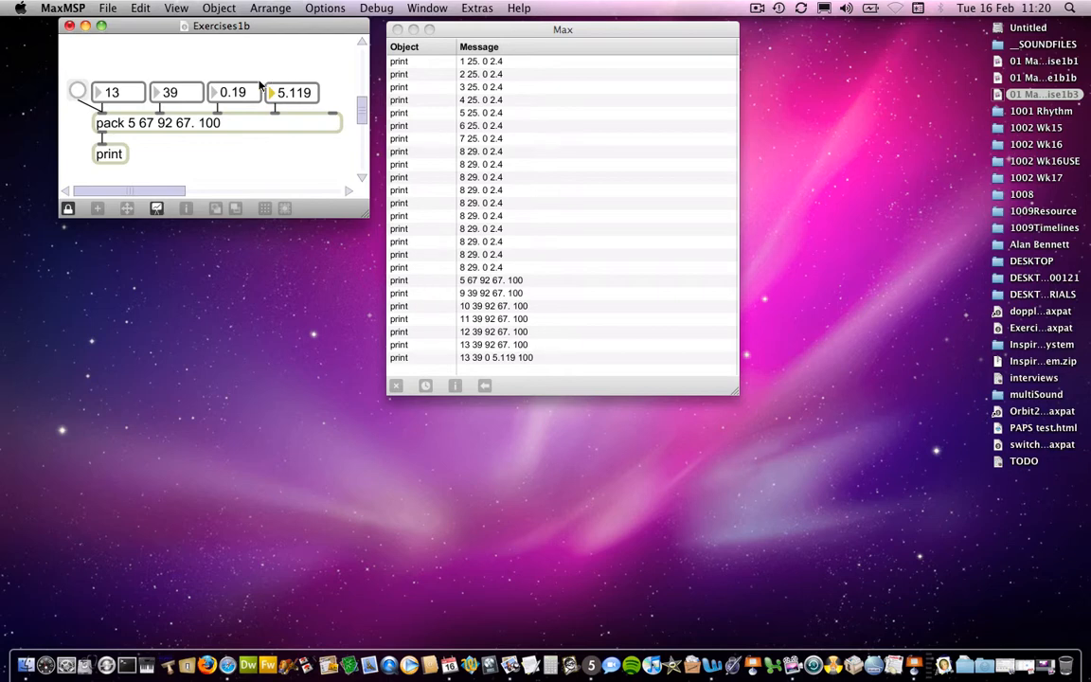
pyautogui.moveTo(170, 137)
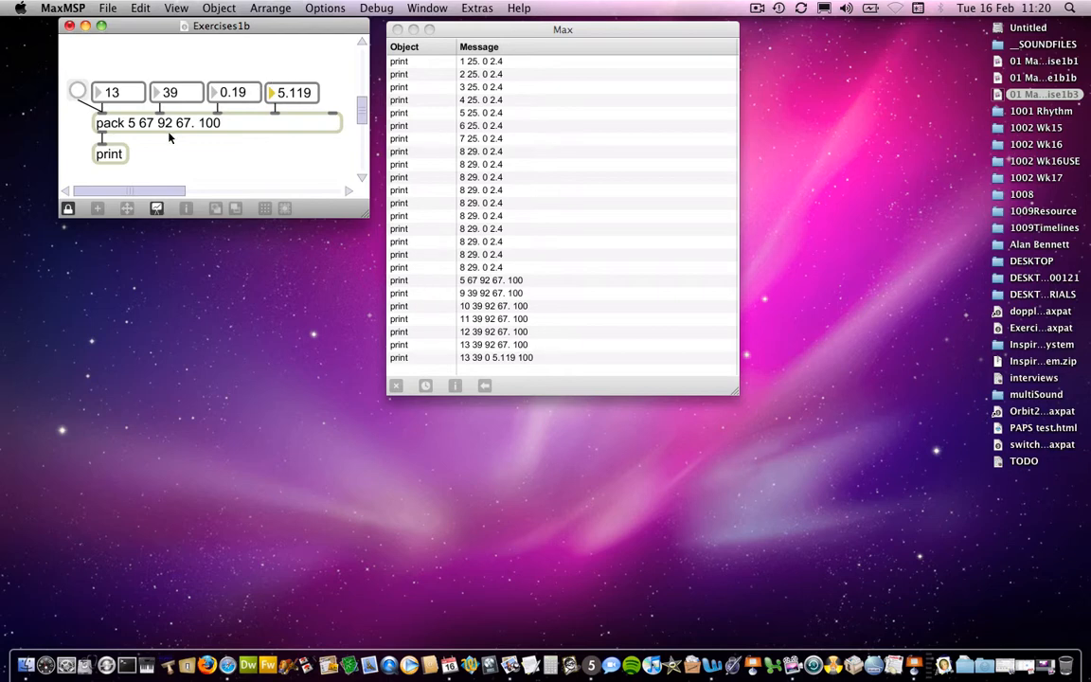
pyautogui.moveTo(168, 138)
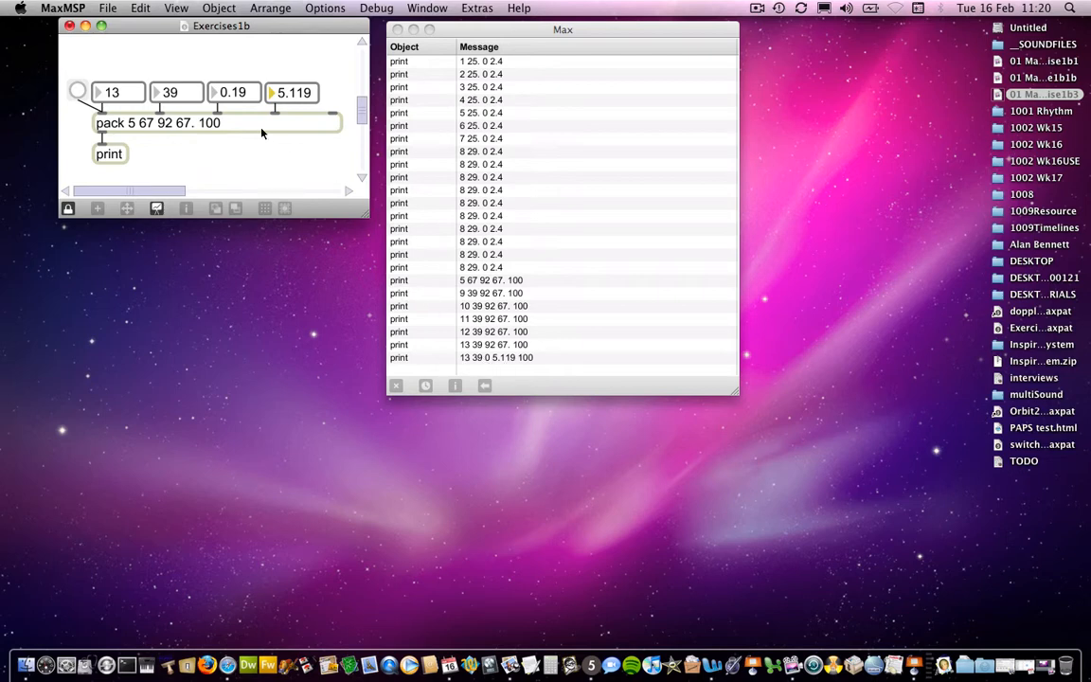
pyautogui.moveTo(160, 128)
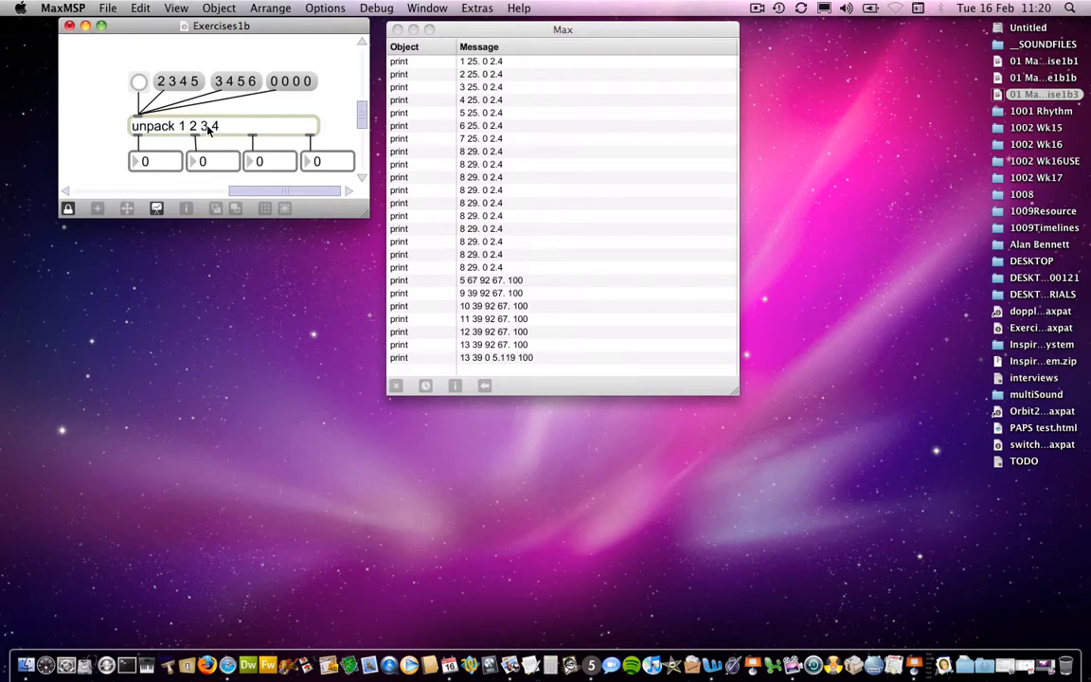
pyautogui.moveTo(210, 131)
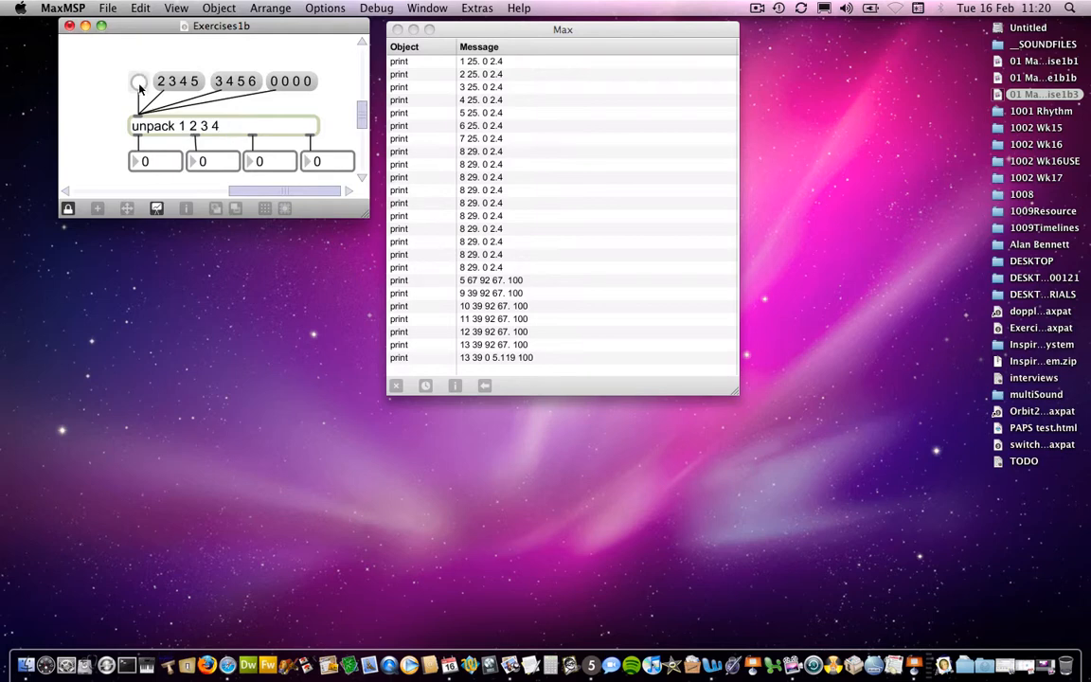
# - Bang unpack 1 2 3 4 for its defaults, then send the 2 3 4 5 message
pyautogui.click(140, 81)
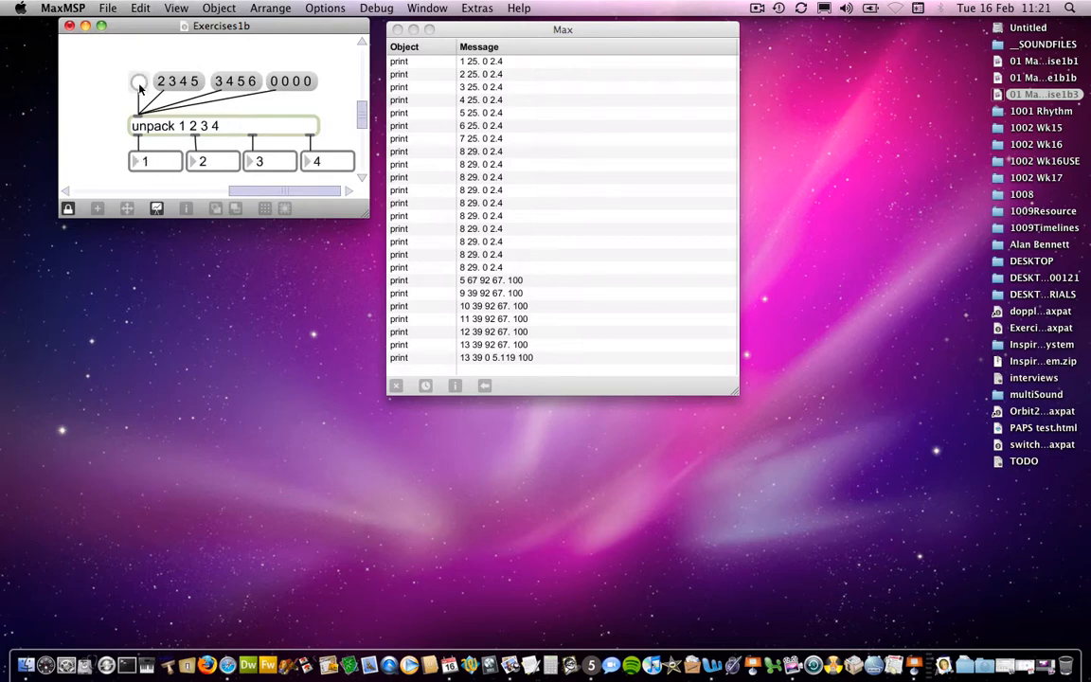
pyautogui.moveTo(312, 162)
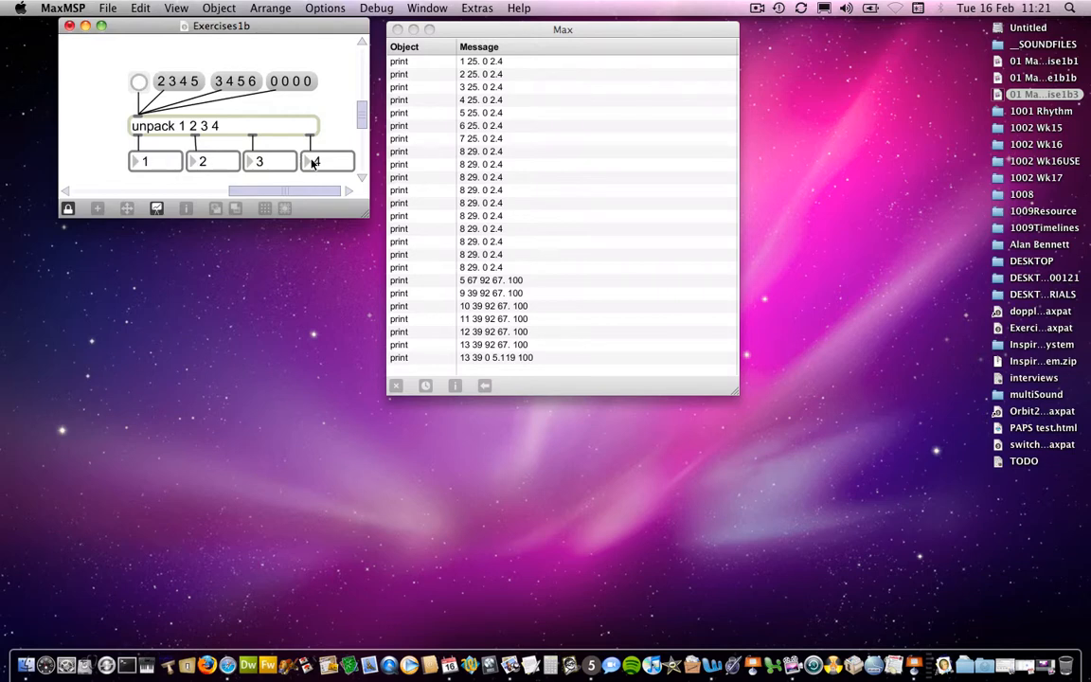
pyautogui.moveTo(320, 170)
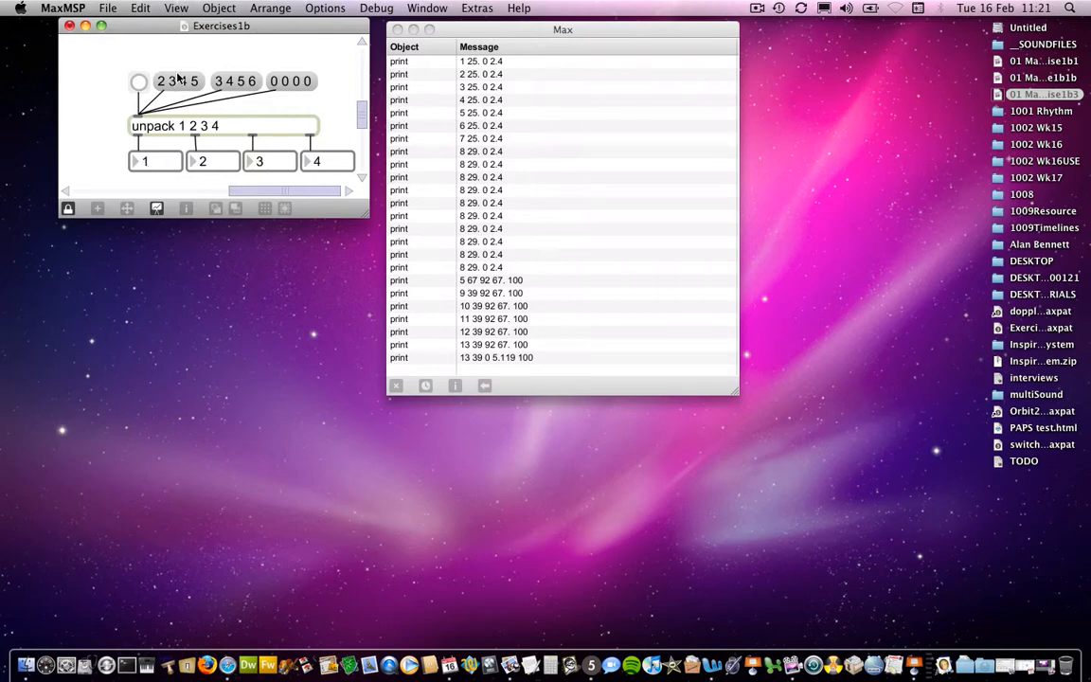
pyautogui.moveTo(308, 81)
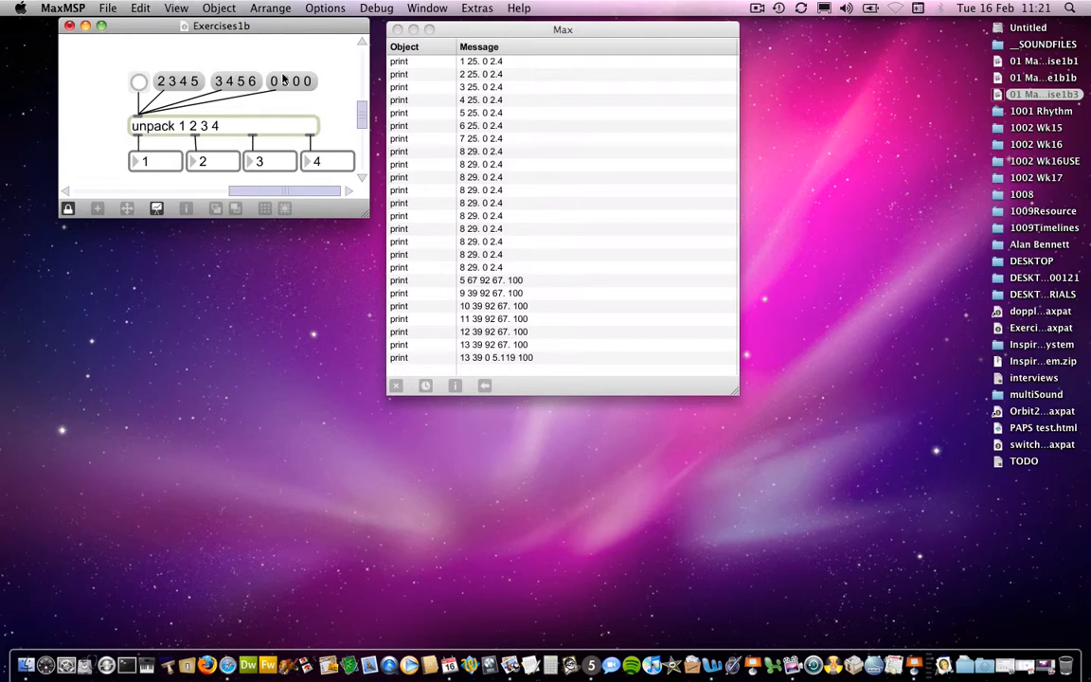
pyautogui.click(291, 80)
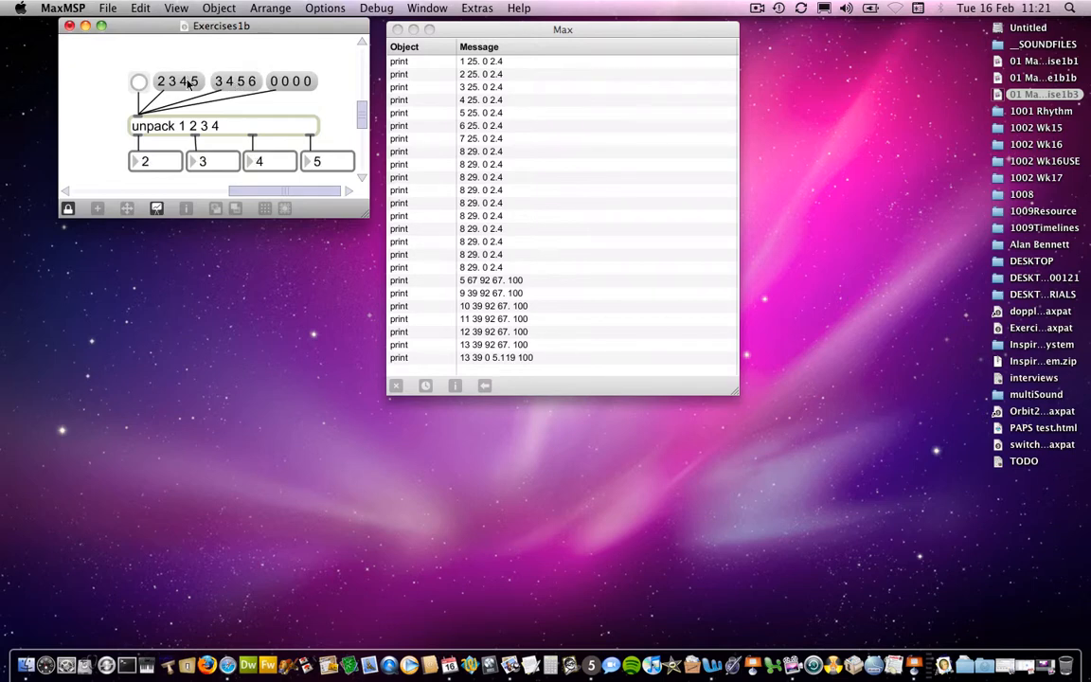
pyautogui.moveTo(137, 142)
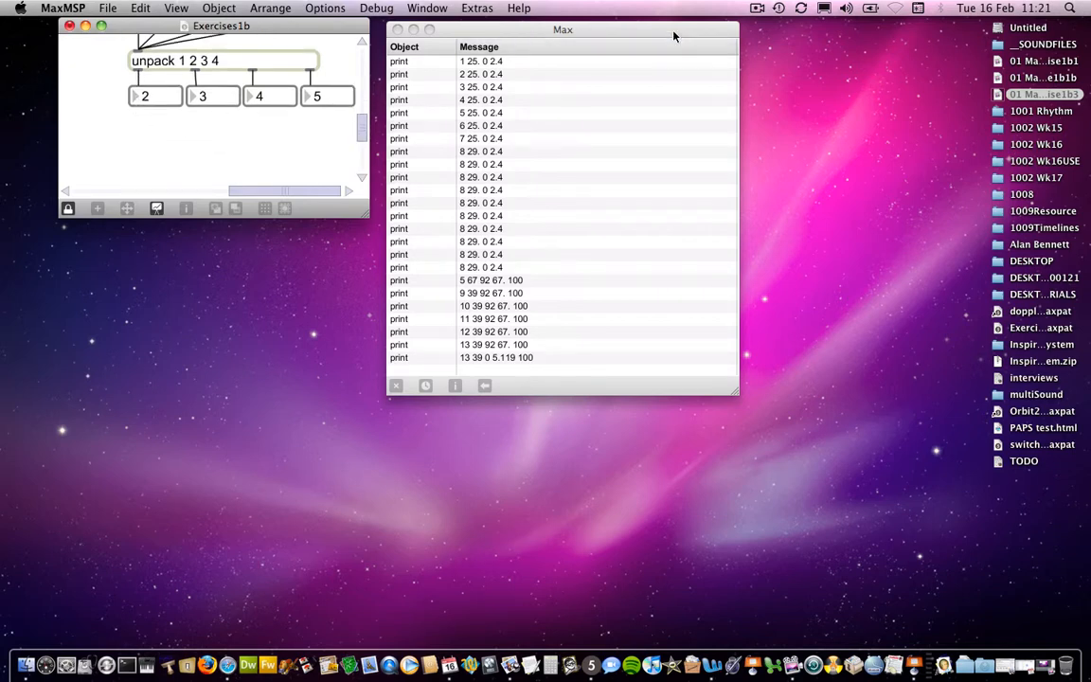
# - Unlock the patcher and scroll to the metro/drunk/makenote/noteout patch
pyautogui.click(756, 8)
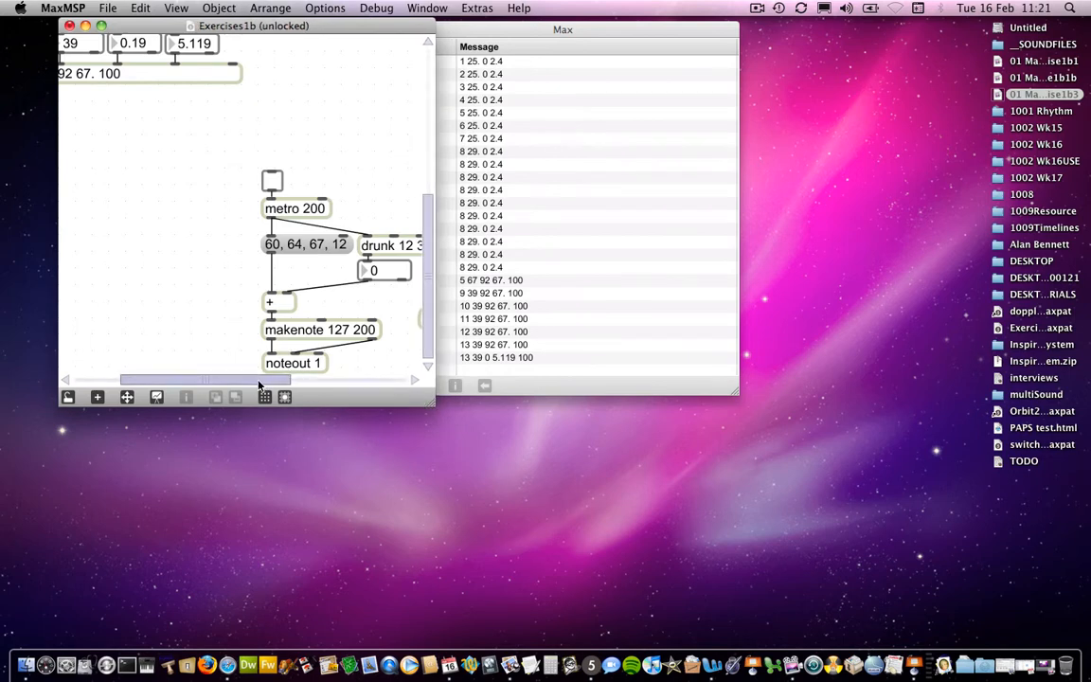
pyautogui.moveTo(204, 380); pyautogui.dragTo(336, 380)
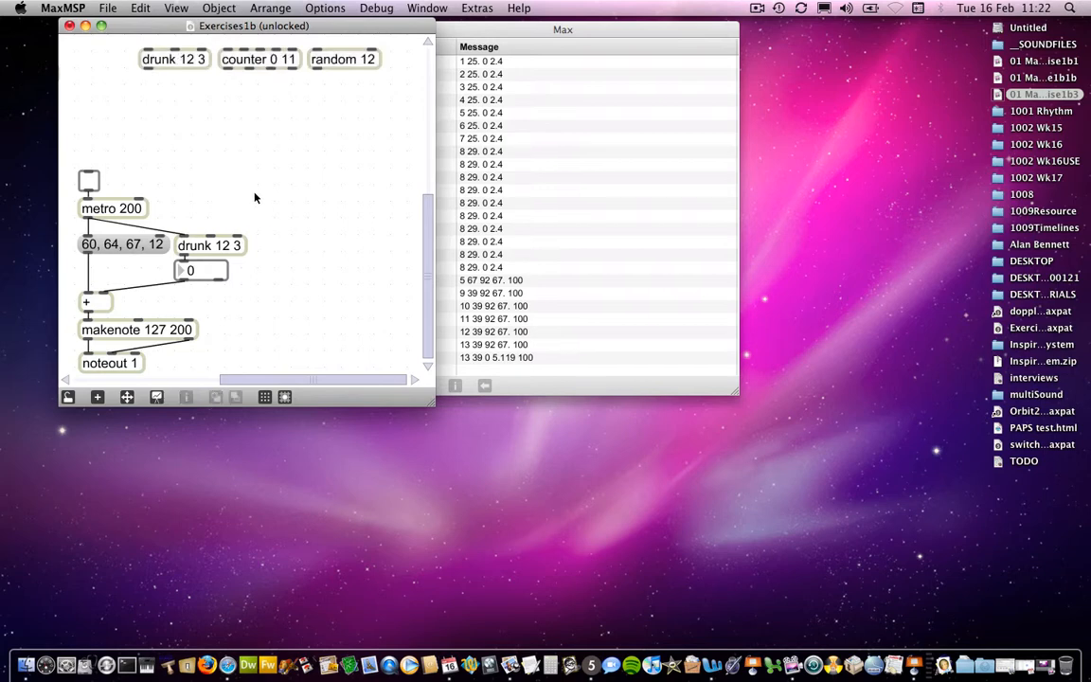
pyautogui.moveTo(131, 176)
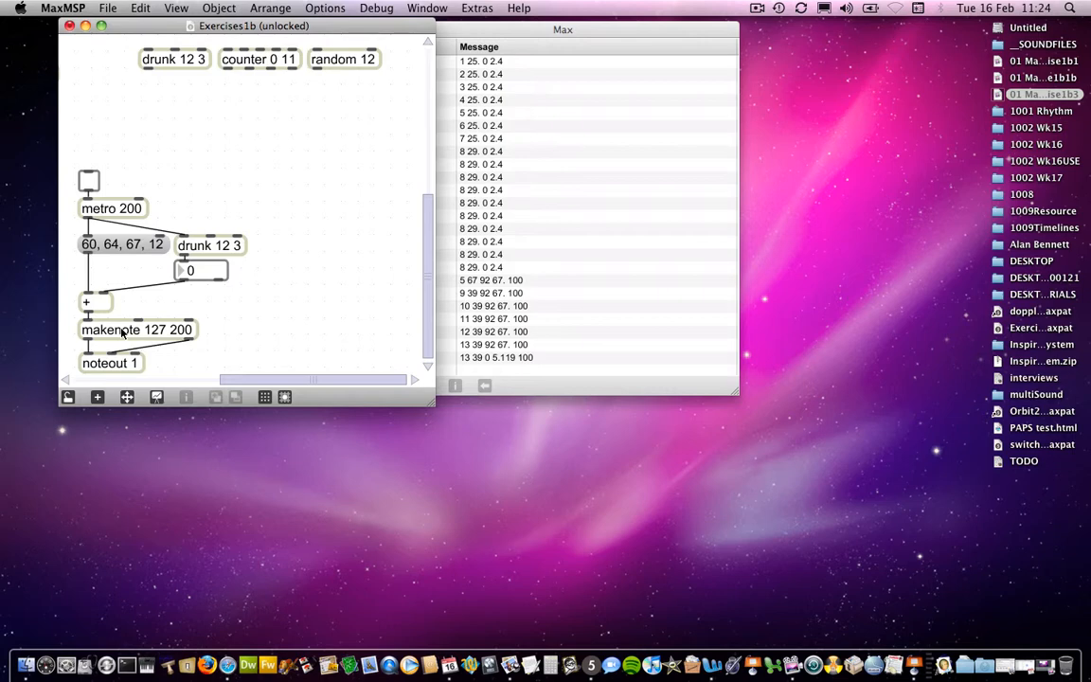
pyautogui.moveTo(121, 334)
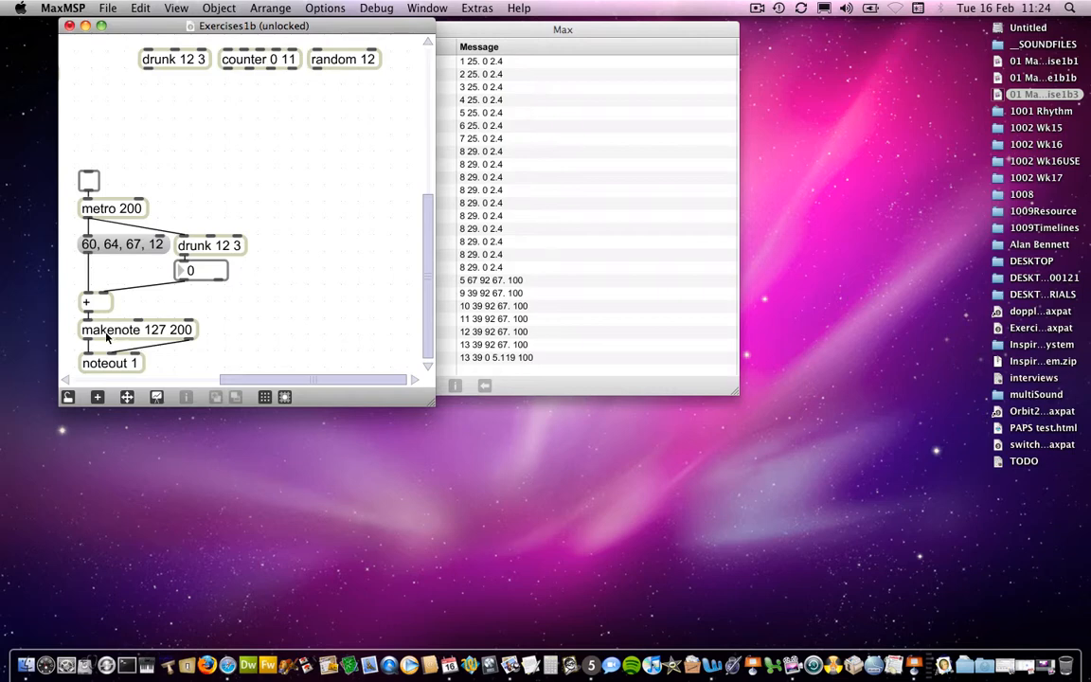
pyautogui.moveTo(138, 337)
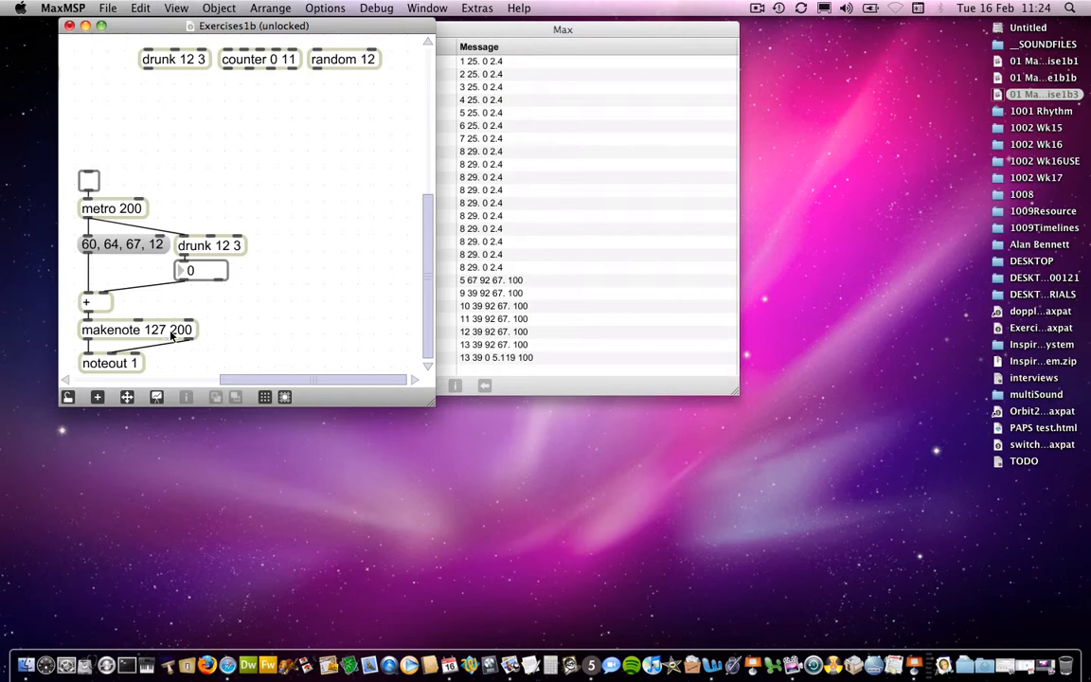
pyautogui.moveTo(191, 340)
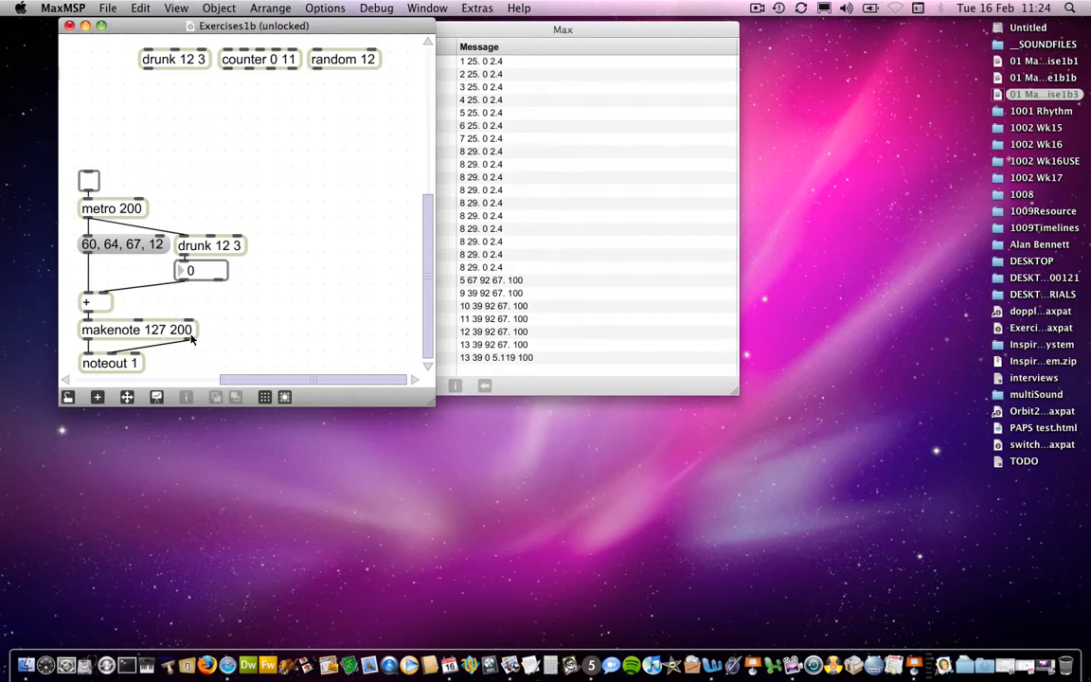
pyautogui.moveTo(102, 338)
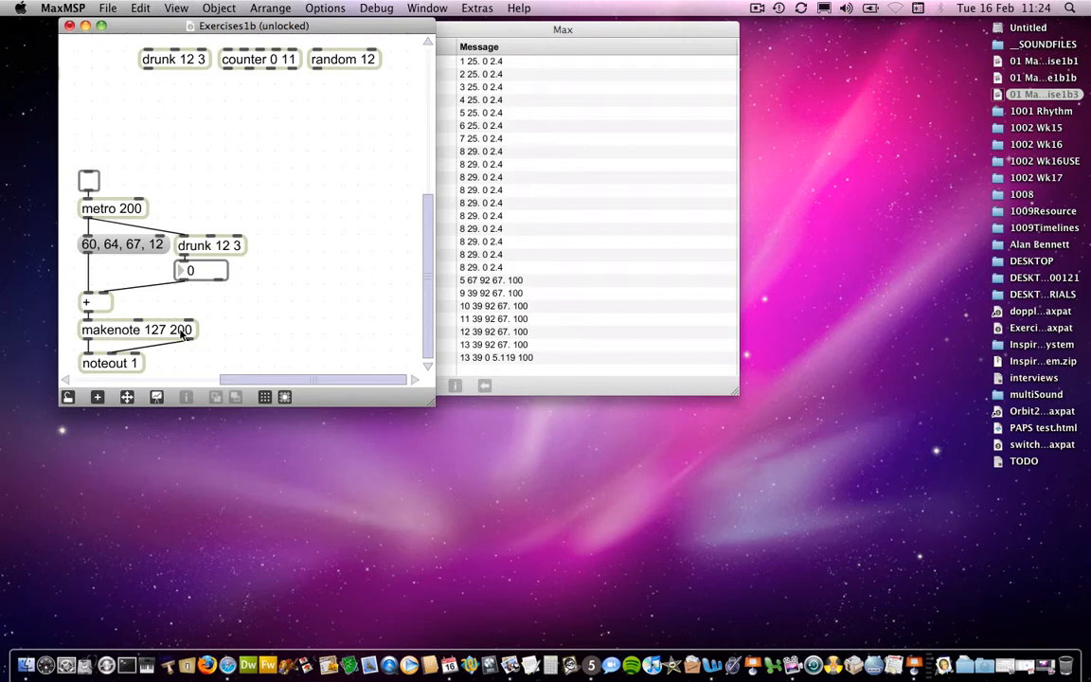
pyautogui.moveTo(186, 334)
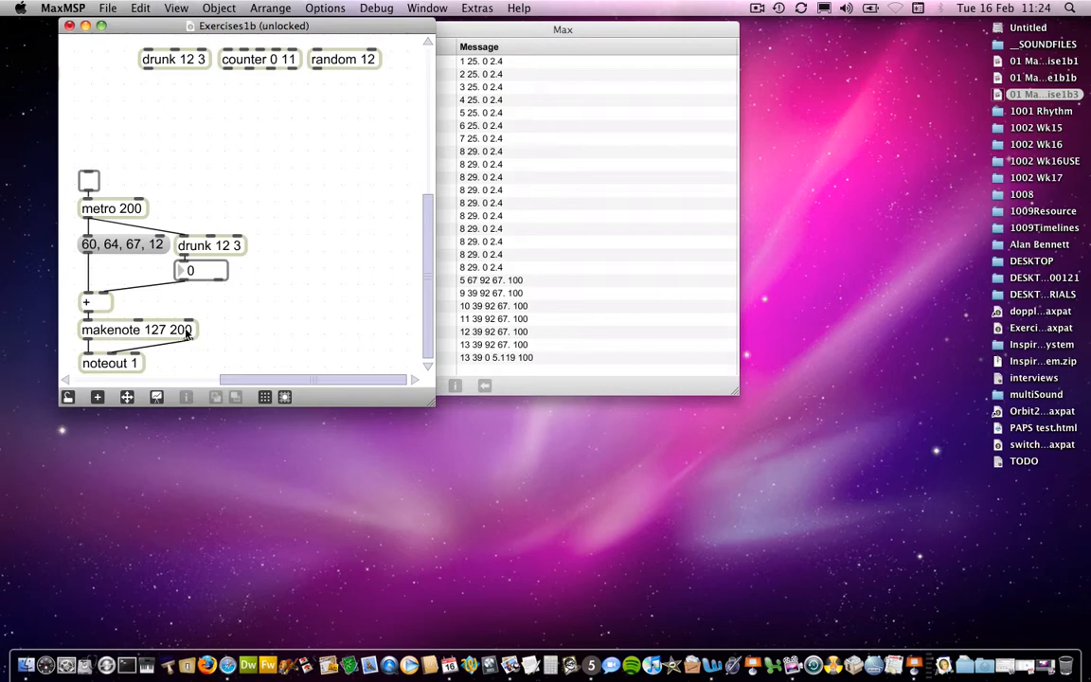
pyautogui.moveTo(191, 352)
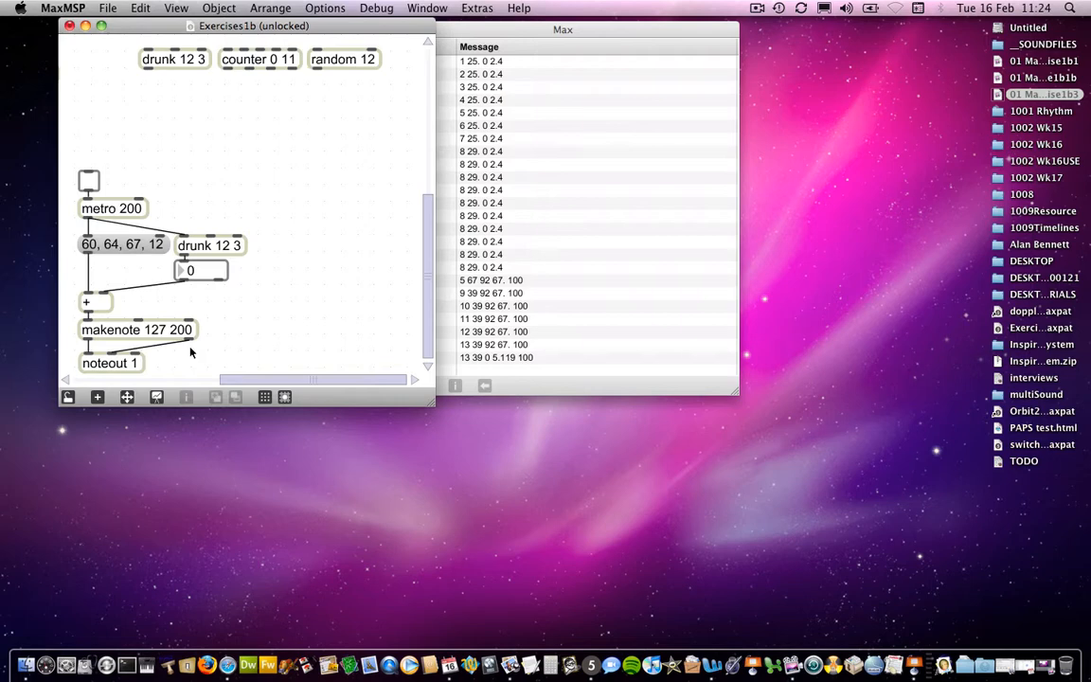